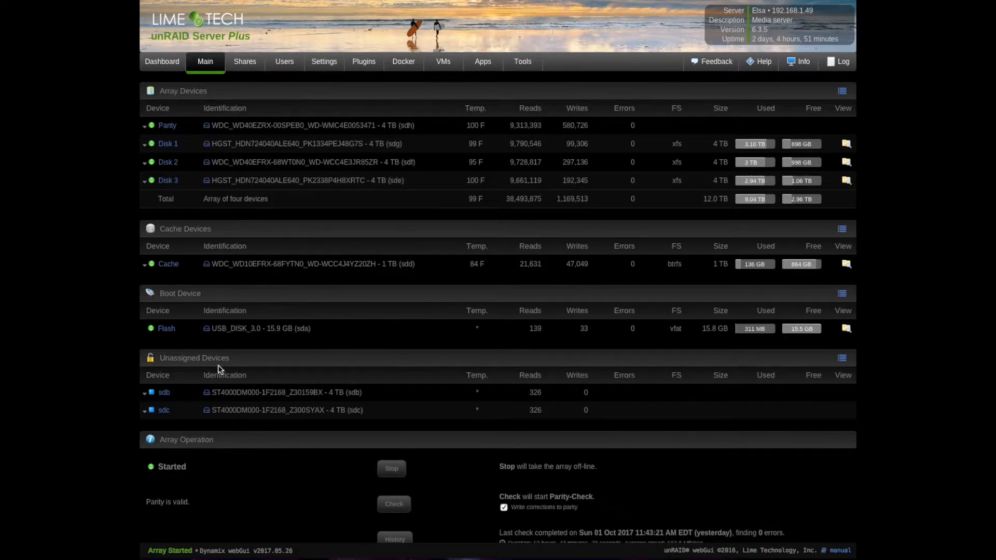
mouse_move(175, 403)
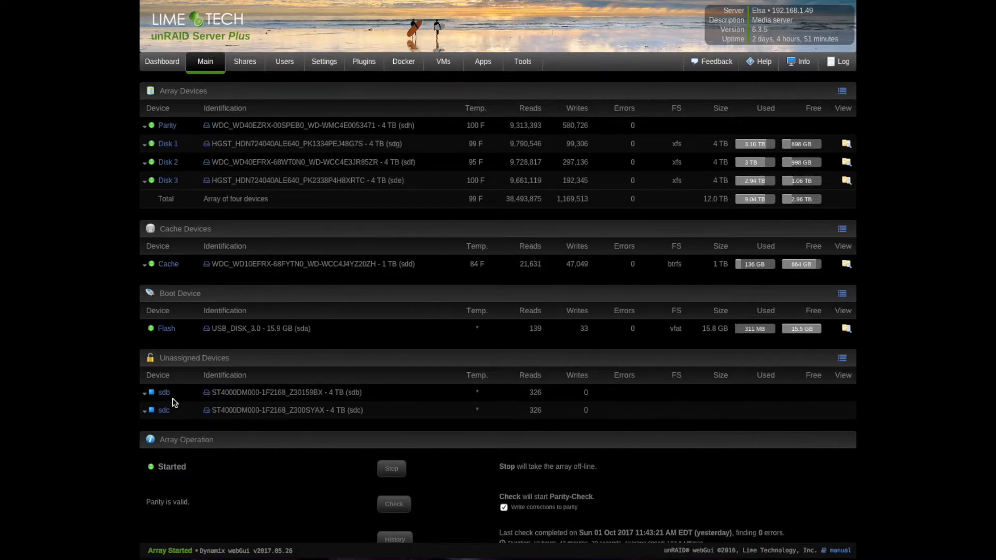
mouse_move(479, 410)
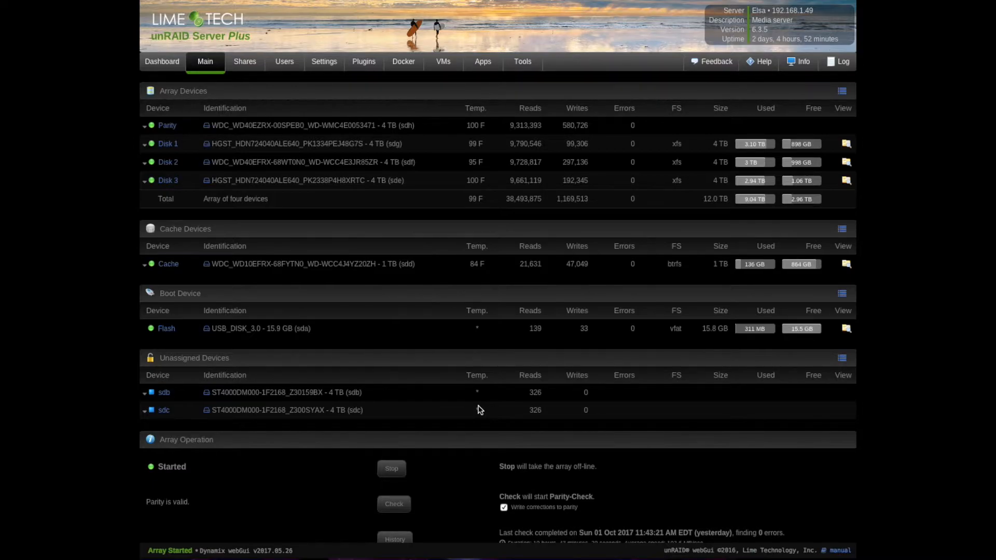
mouse_move(260, 161)
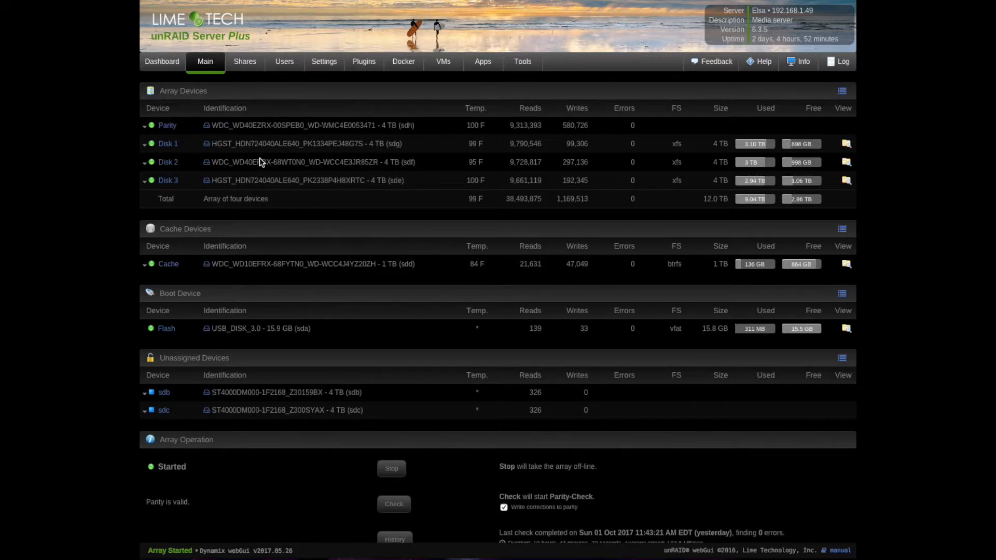
mouse_move(243, 173)
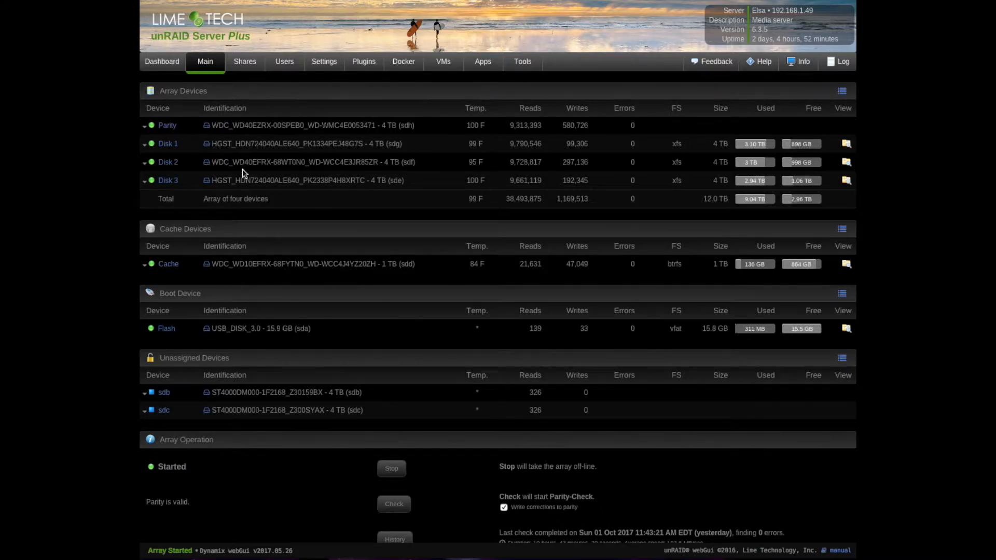
mouse_move(540, 457)
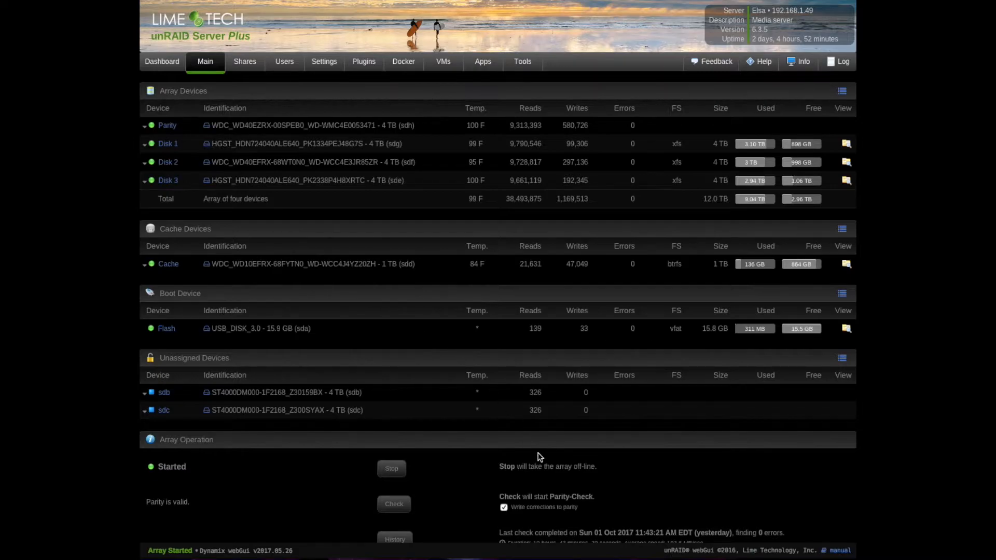
mouse_move(394, 411)
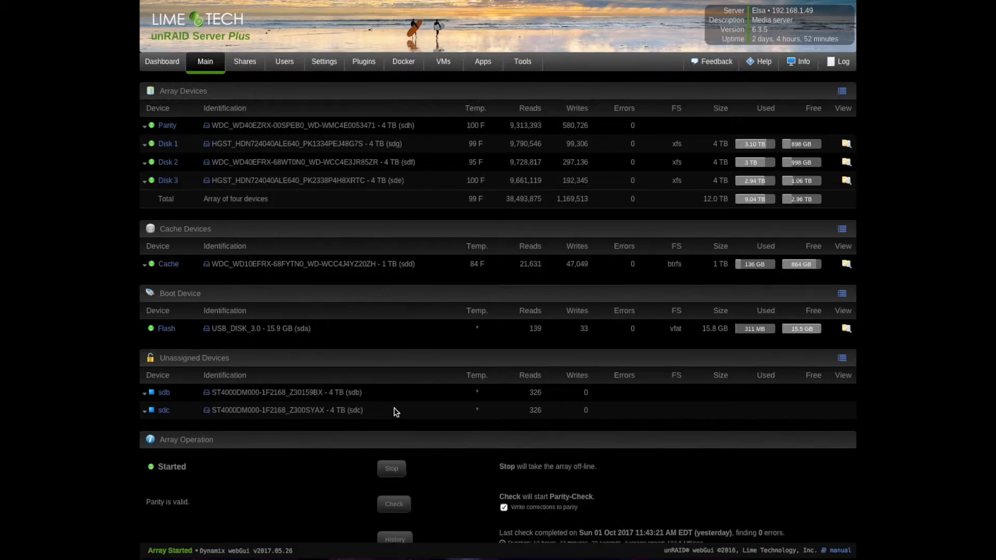
mouse_move(323, 374)
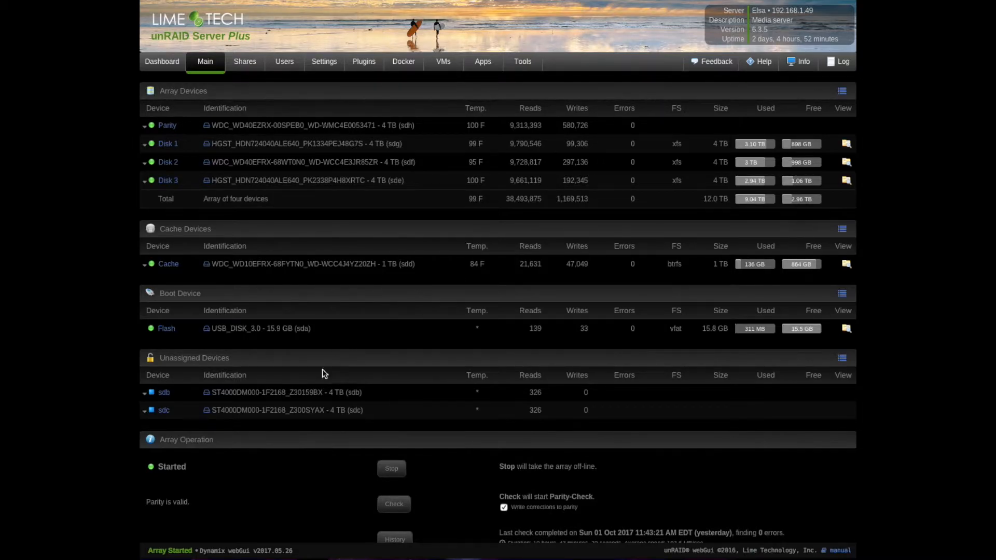
mouse_move(179, 405)
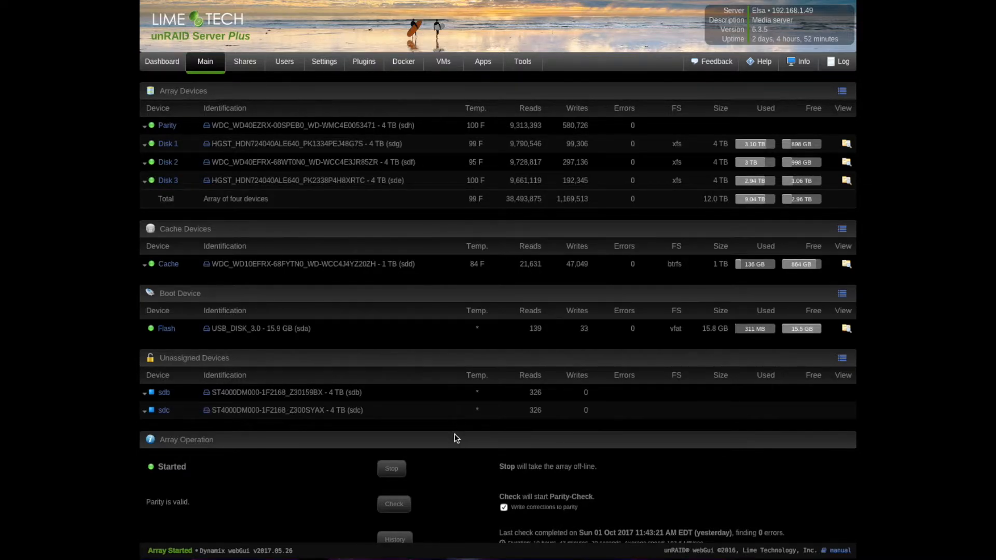
Search Community Applications for 'prec' and install the Preclear Disk plugin
scroll(down, 3)
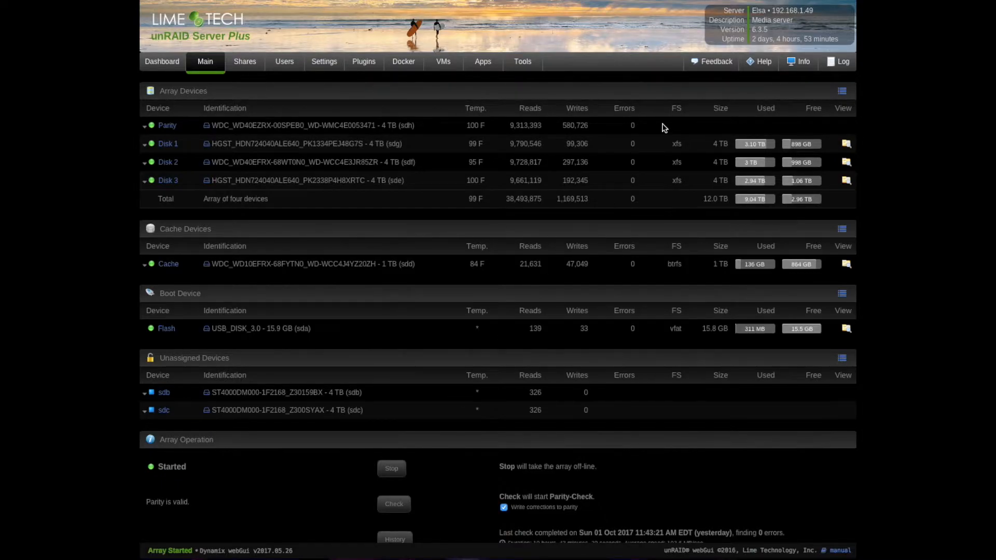
mouse_move(523, 61)
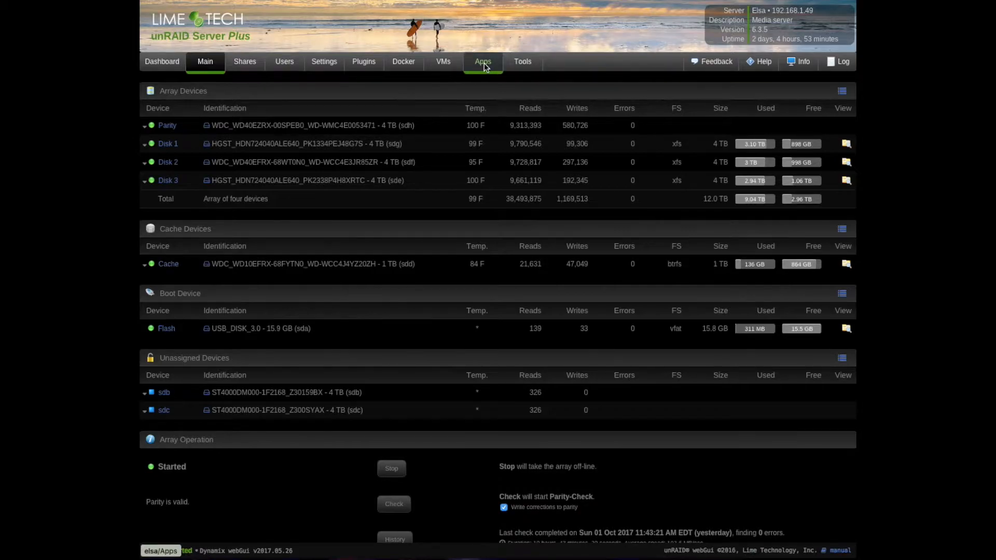
click(484, 62)
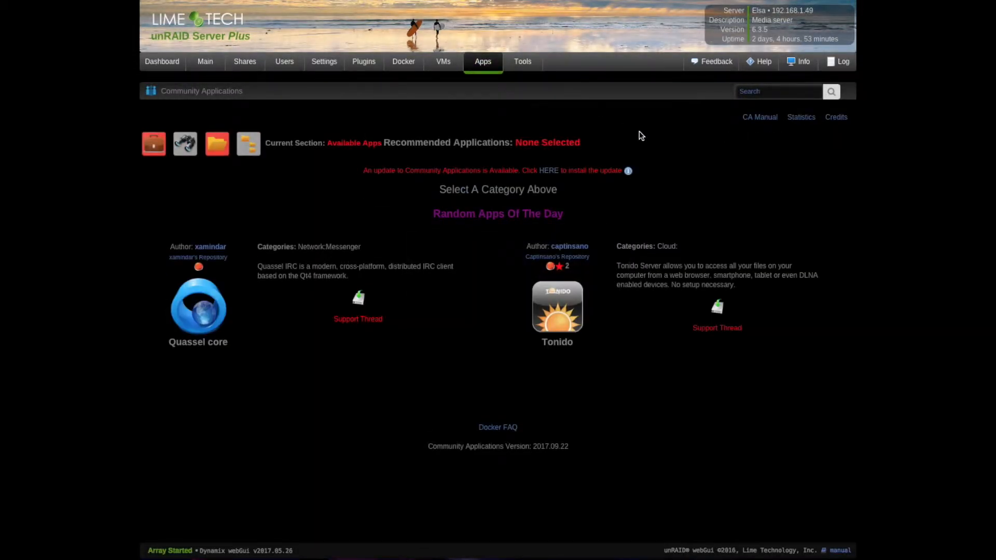
click(779, 91)
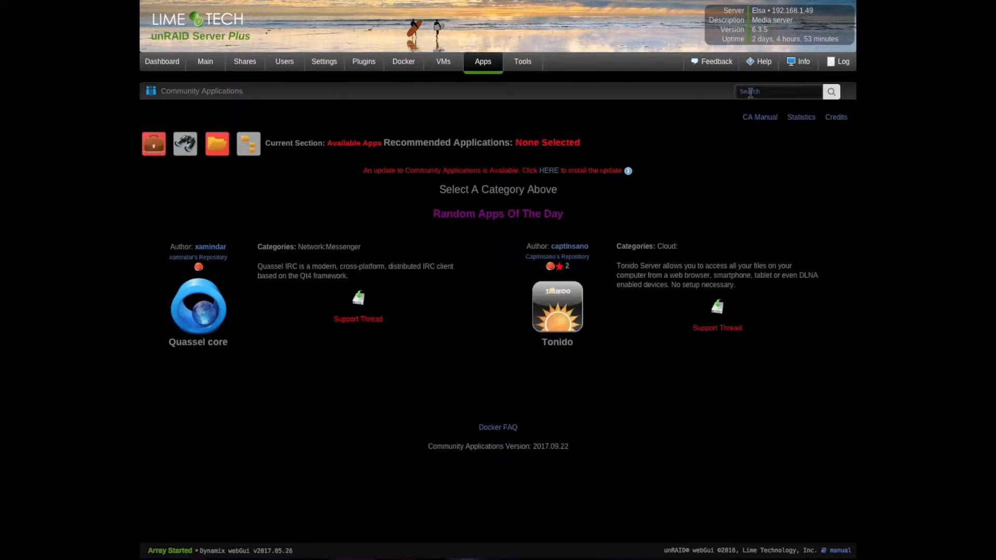
text(preclear)
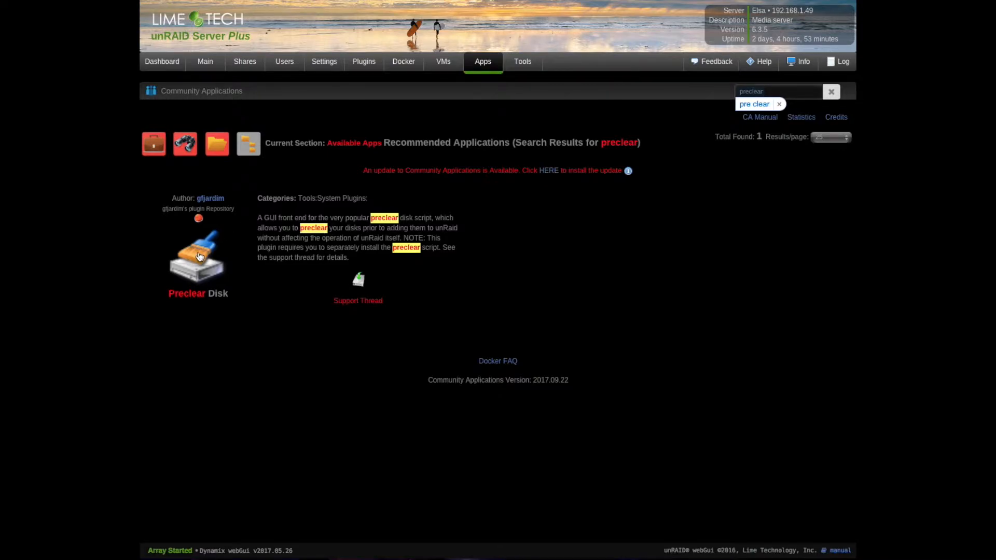
click(198, 254)
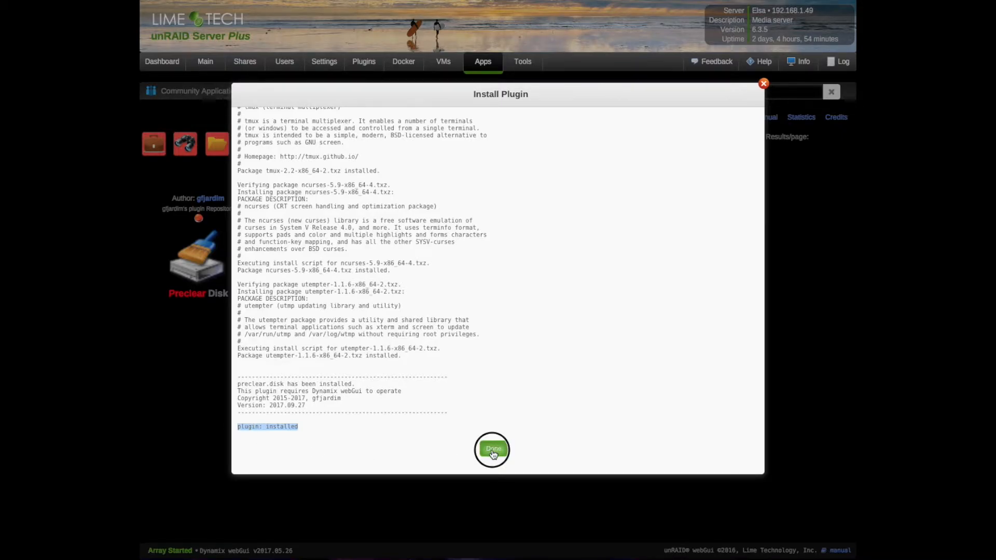
Dismiss the finished Install Plugin log with Done
click(492, 449)
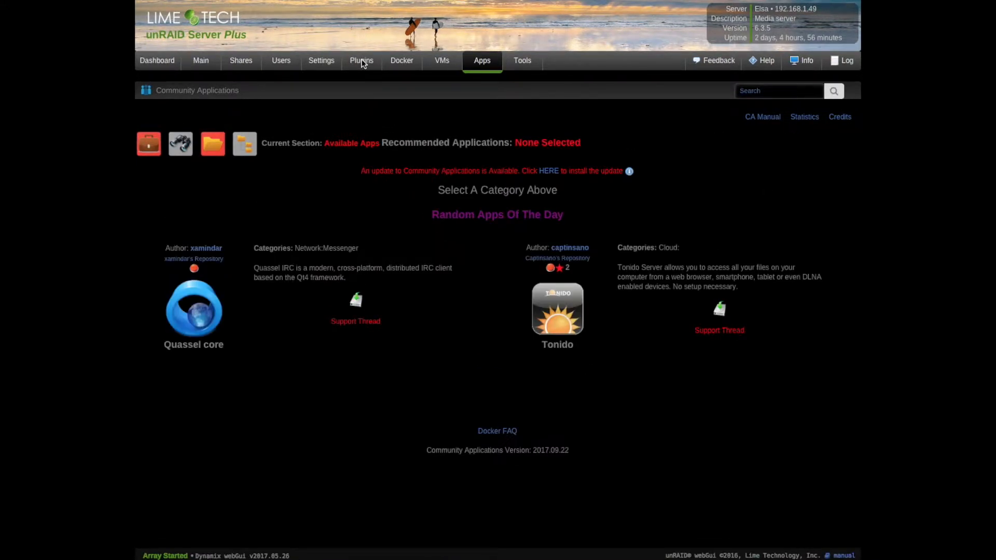
Check the installed plugins, then view the Preclear Disk tool listing sdb and sdc
click(361, 60)
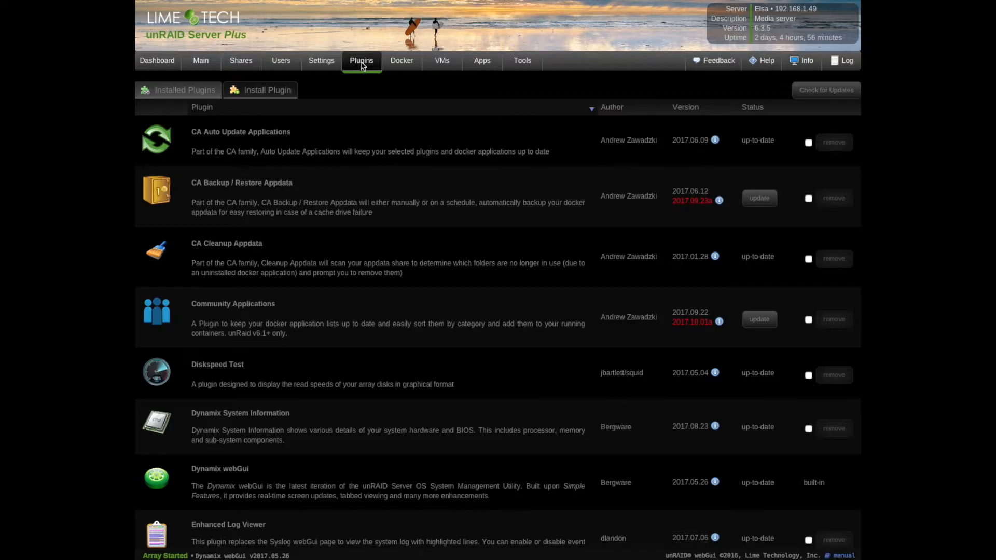
mouse_move(368, 427)
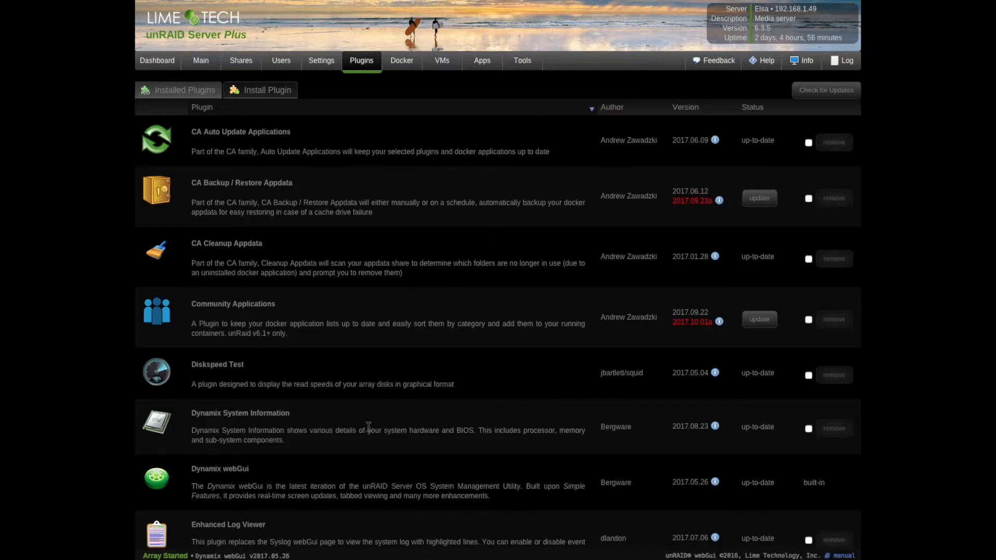
scroll(down, 3)
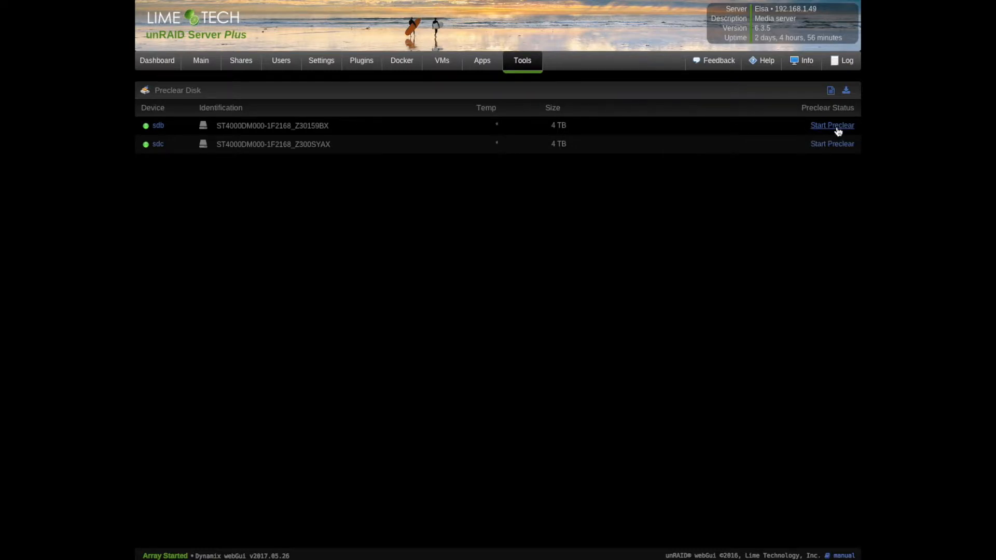
Open the Start Preclear dialog for drive sdb
click(832, 125)
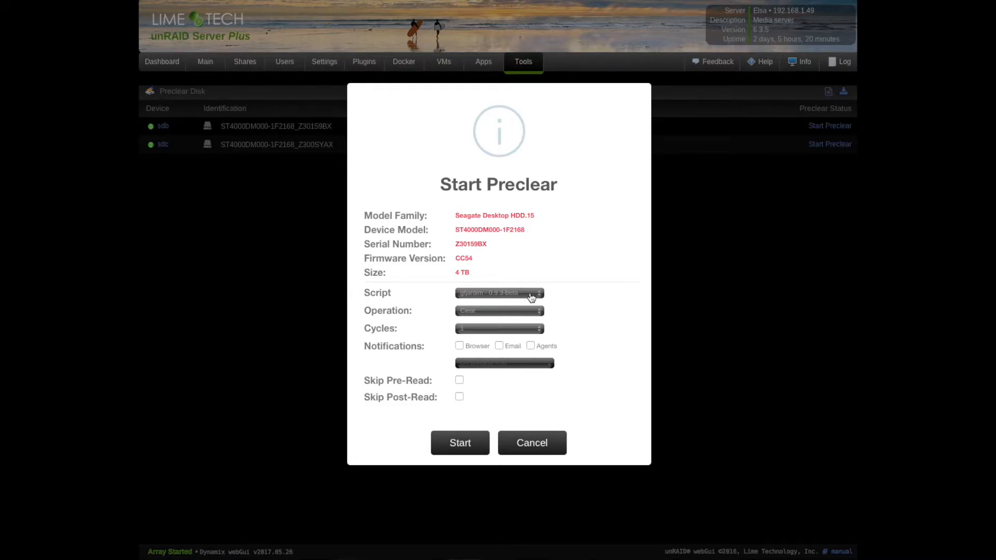
Keep the gfjardim 0.9.3-beta script and the Clear operation for sdb
click(499, 293)
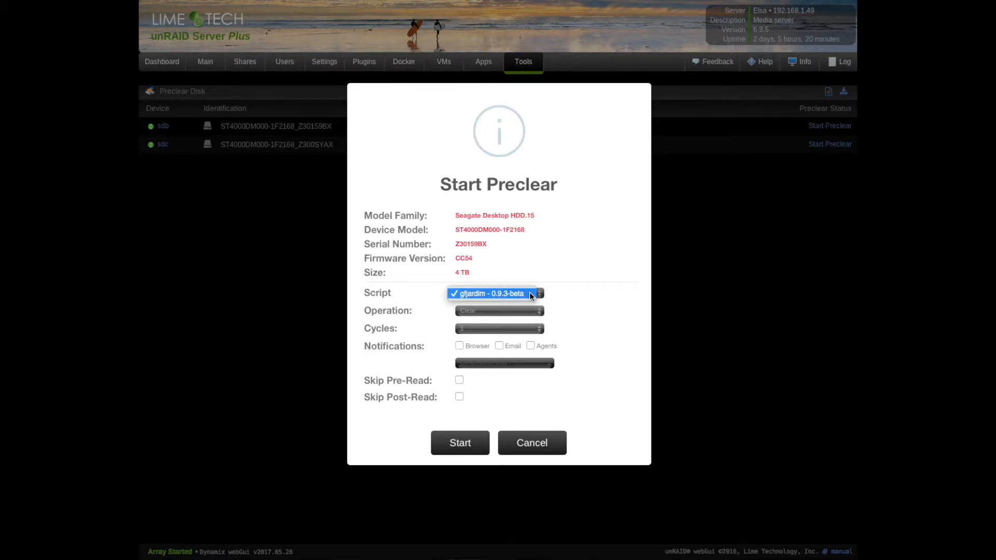
click(499, 293)
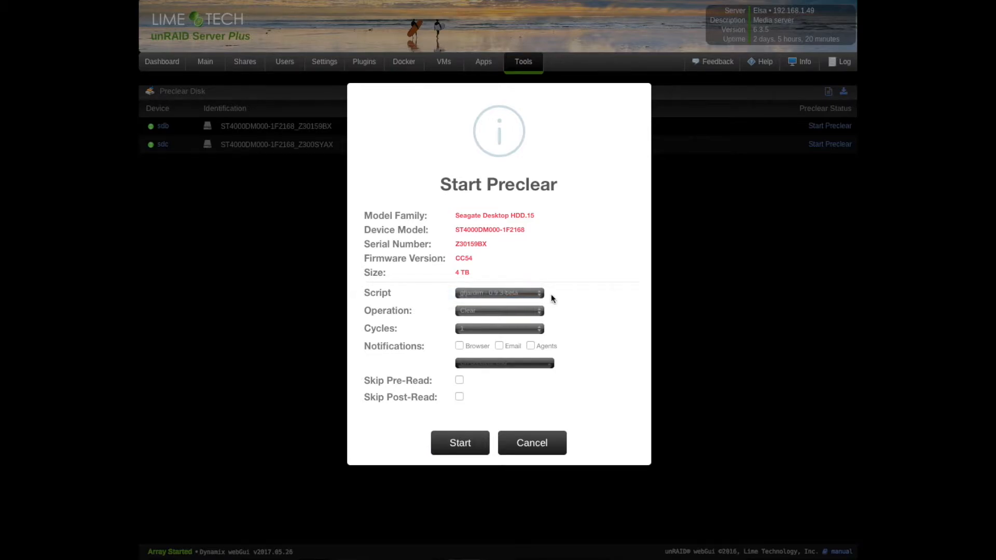
mouse_move(563, 301)
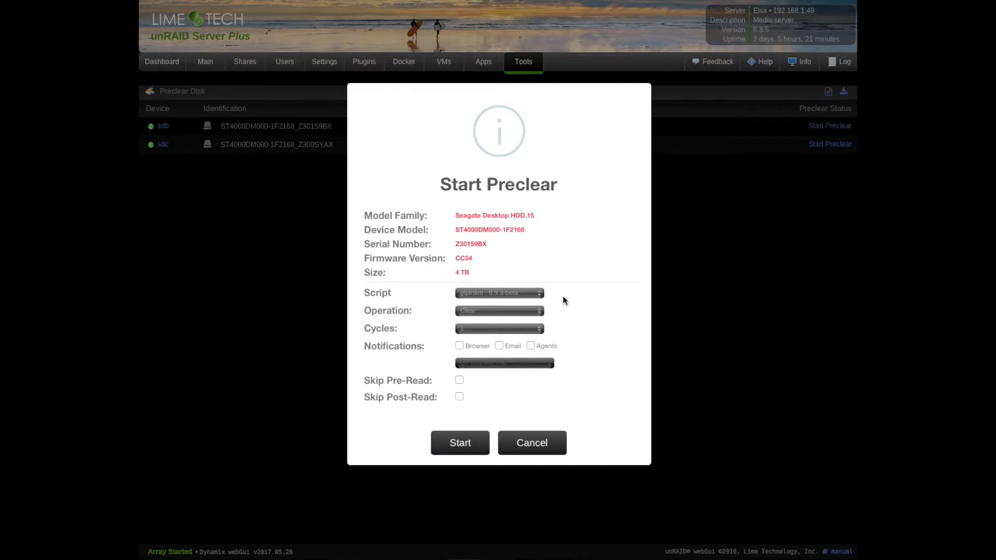
click(499, 310)
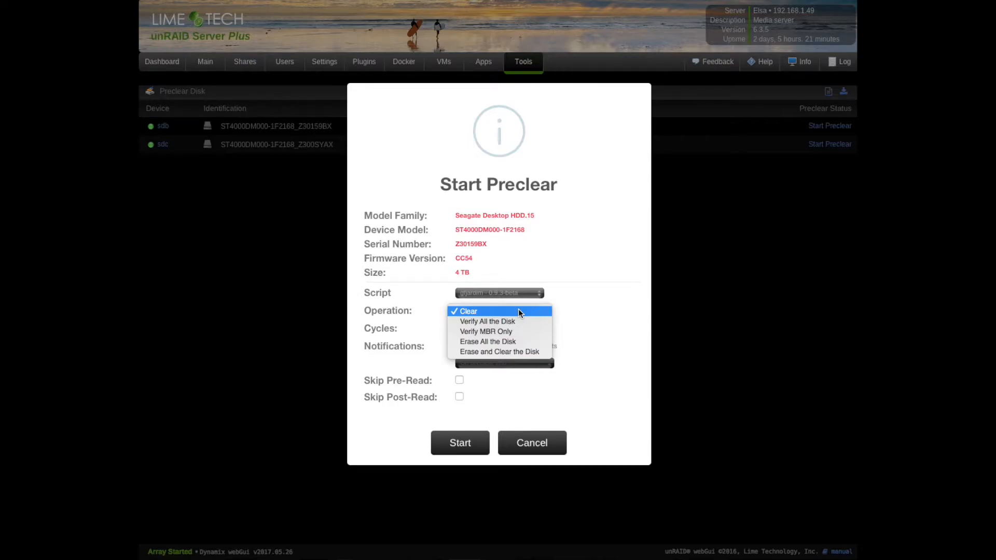
mouse_move(521, 322)
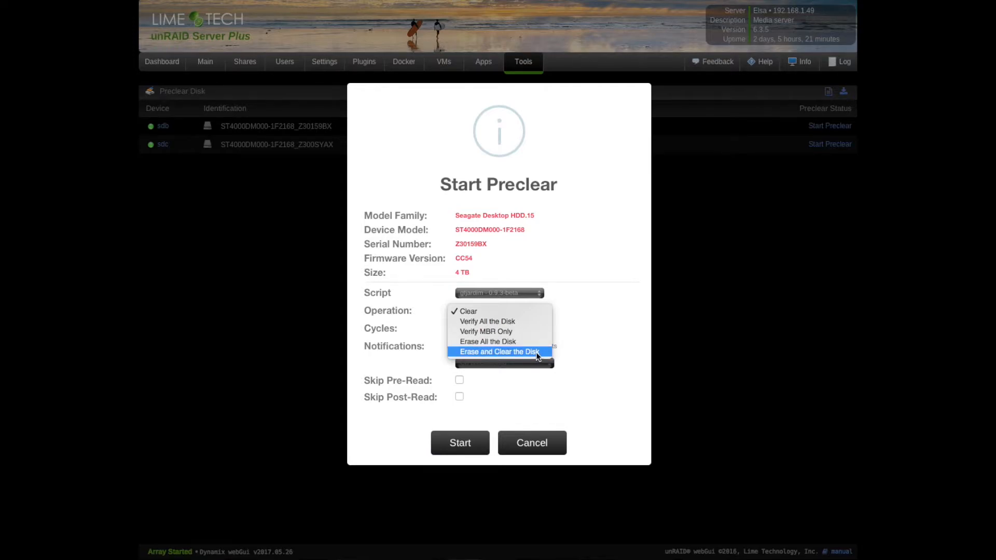
mouse_move(556, 357)
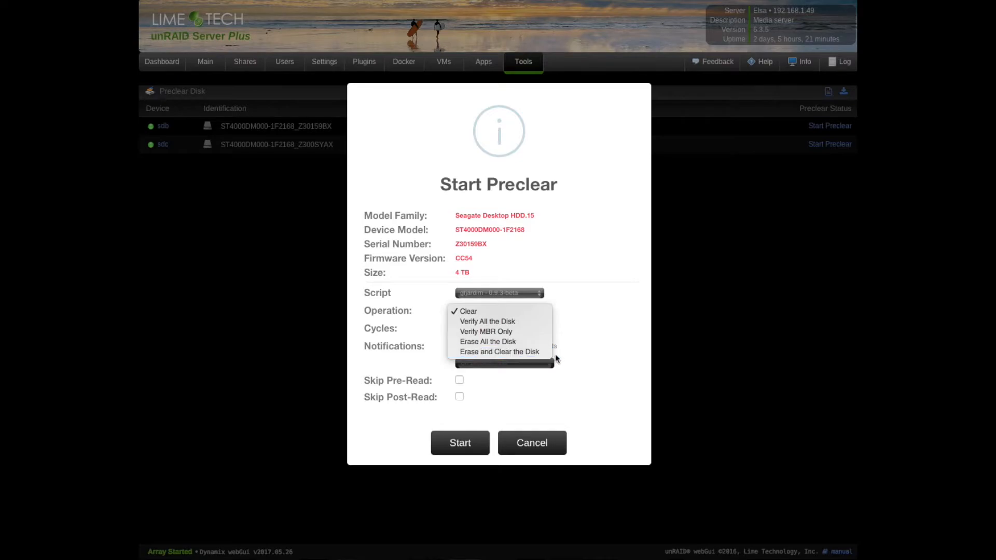
click(467, 312)
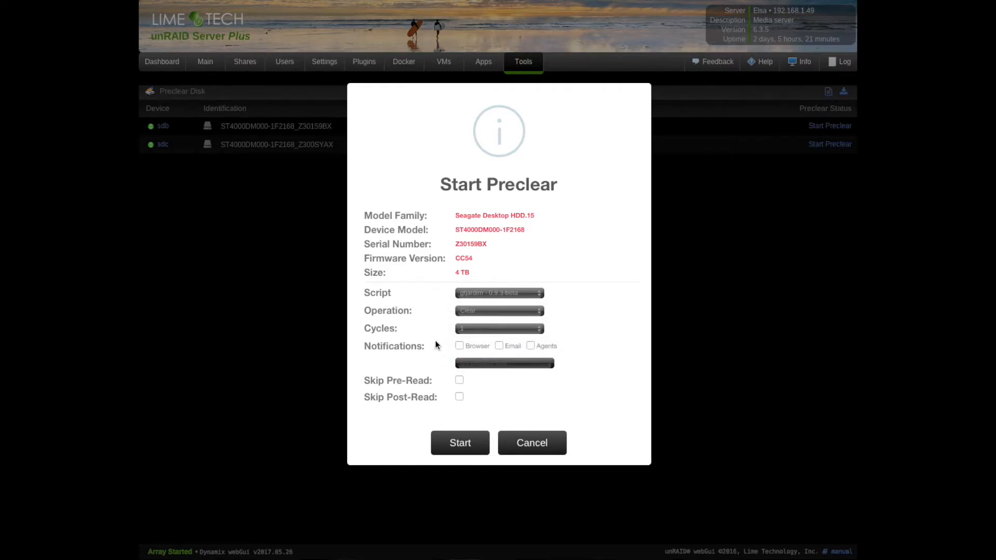
Enable browser notifications on preclear end, skip pre-read and post-read, and start the preclear
click(460, 346)
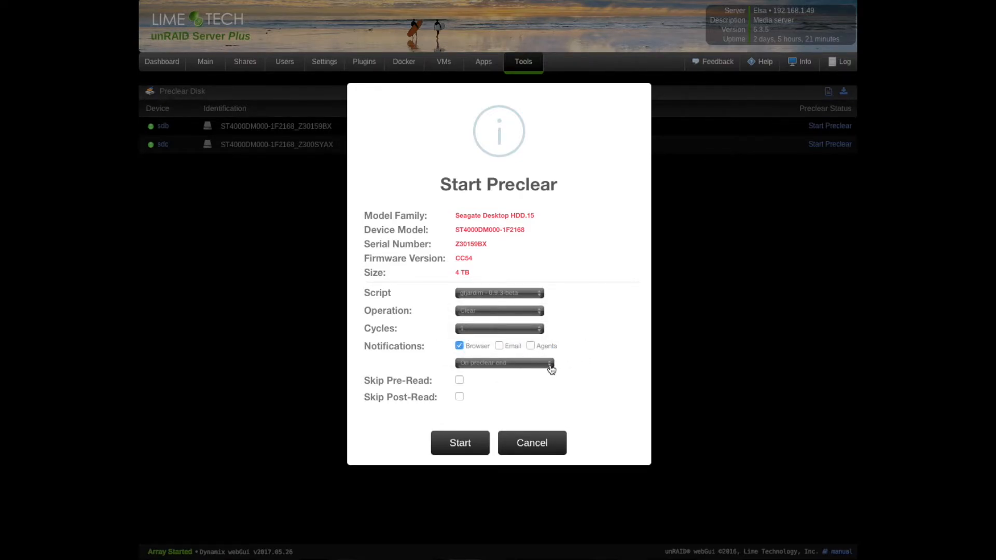
click(505, 363)
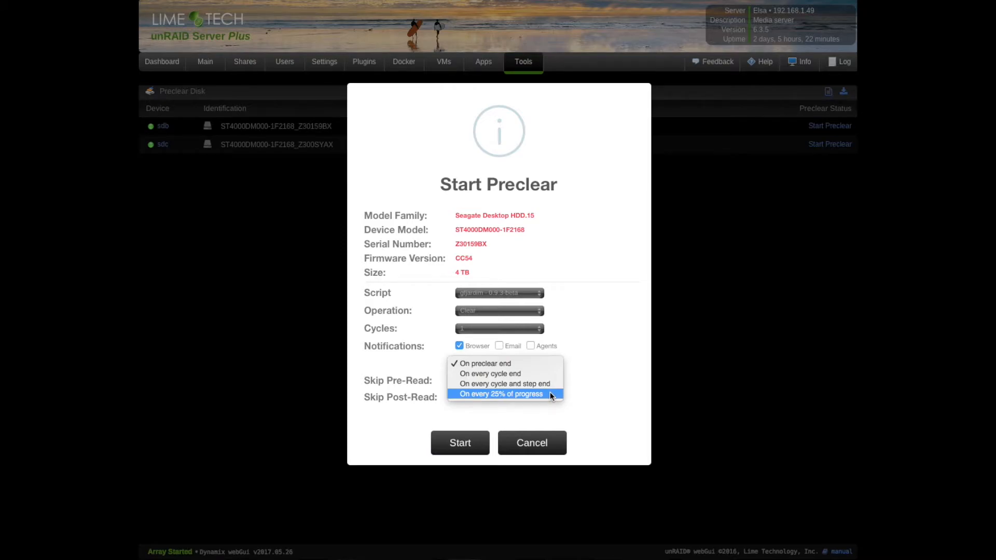
click(501, 394)
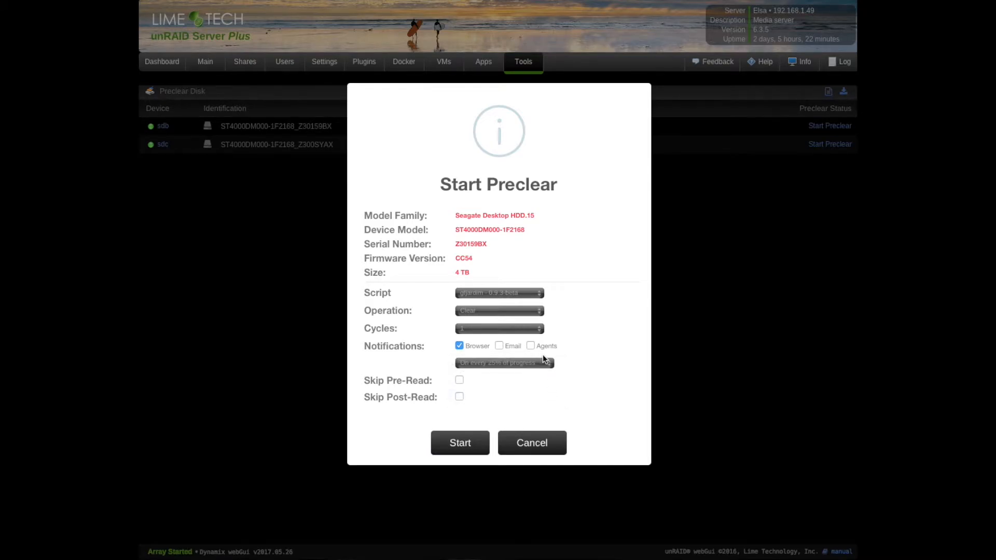
click(504, 363)
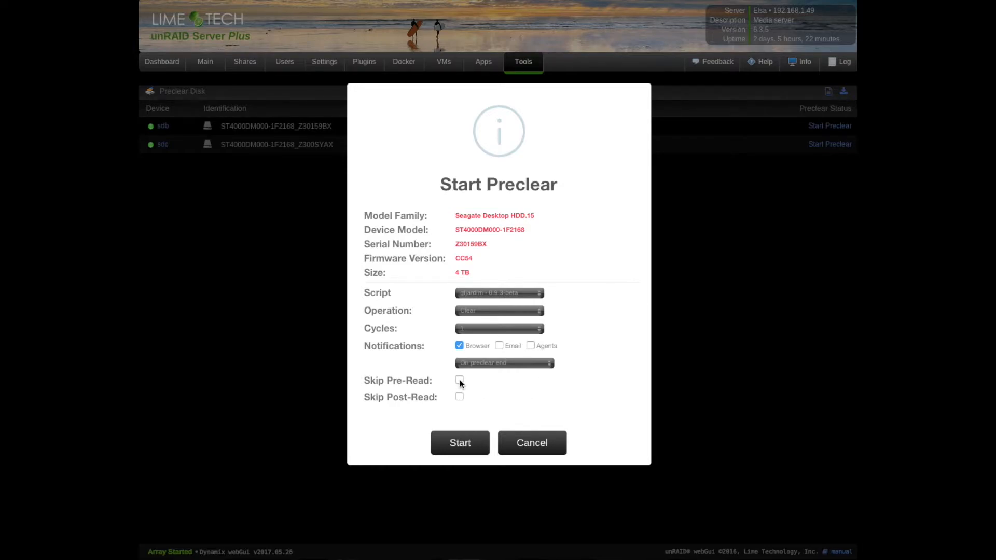
click(459, 396)
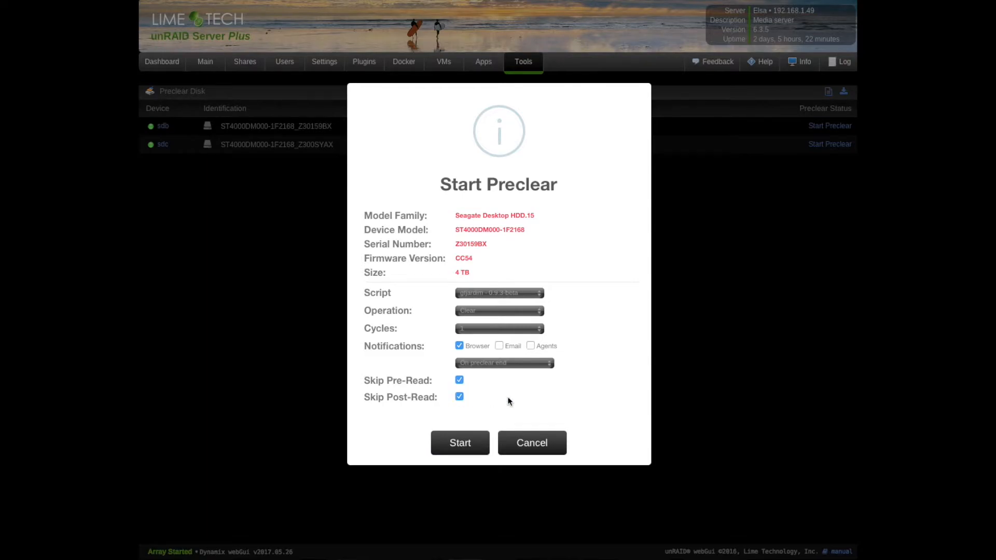
mouse_move(553, 405)
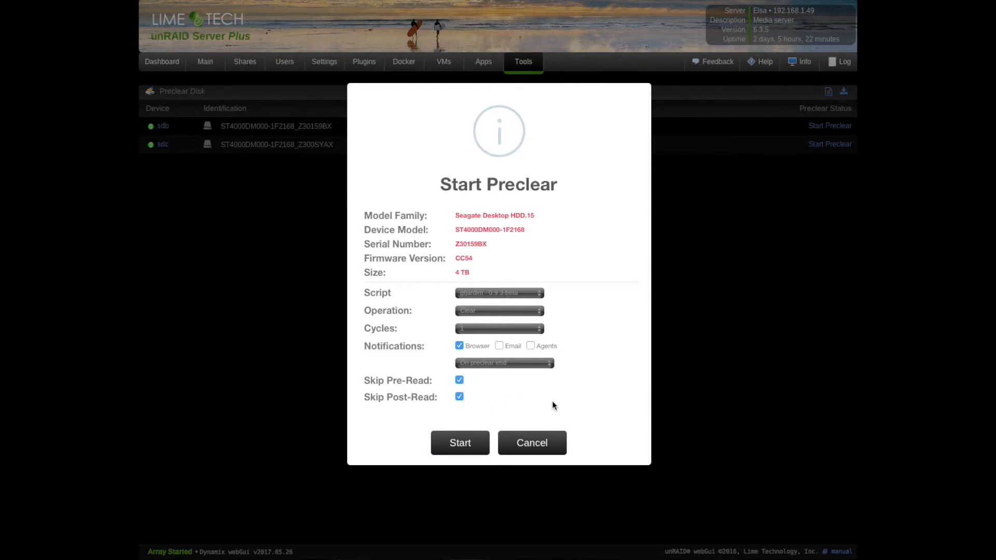
mouse_move(534, 394)
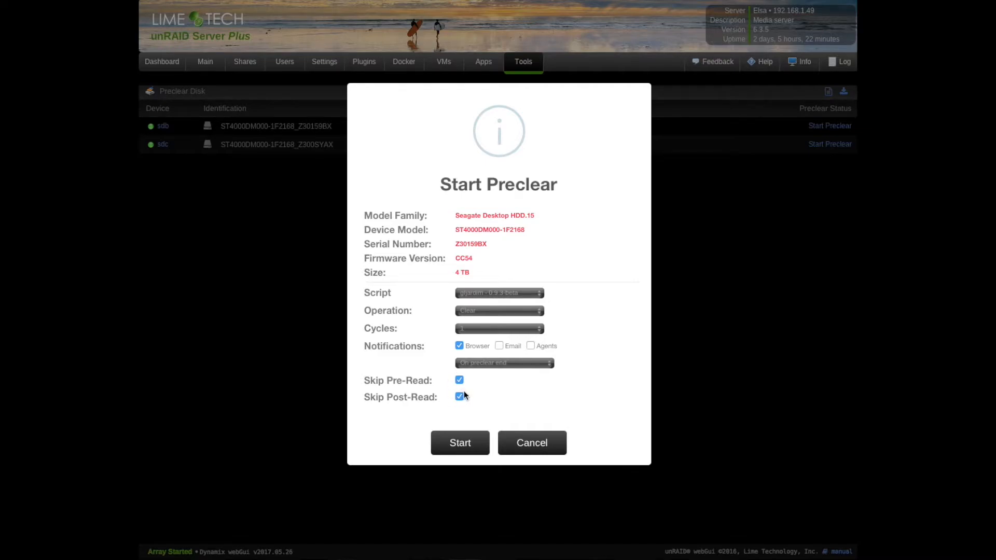
mouse_move(466, 428)
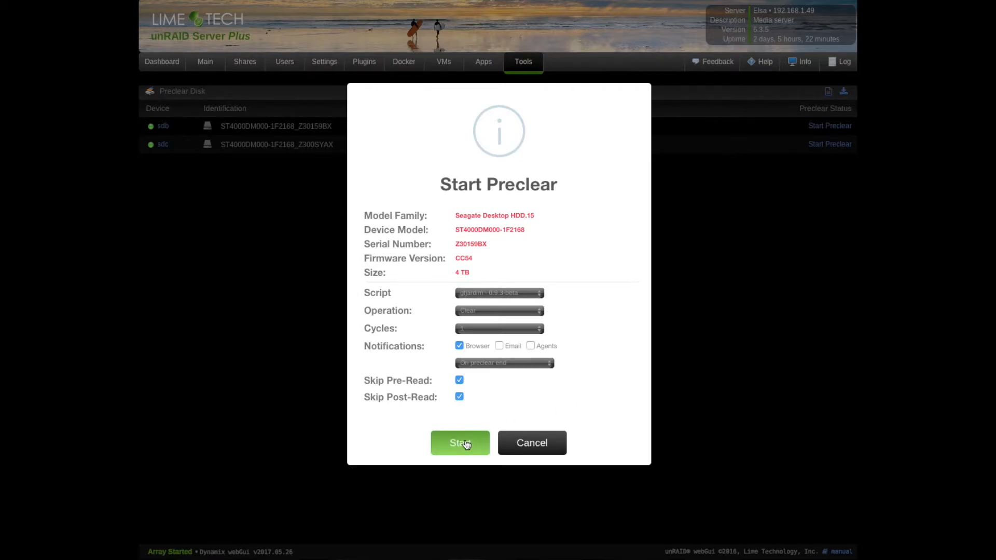
click(460, 443)
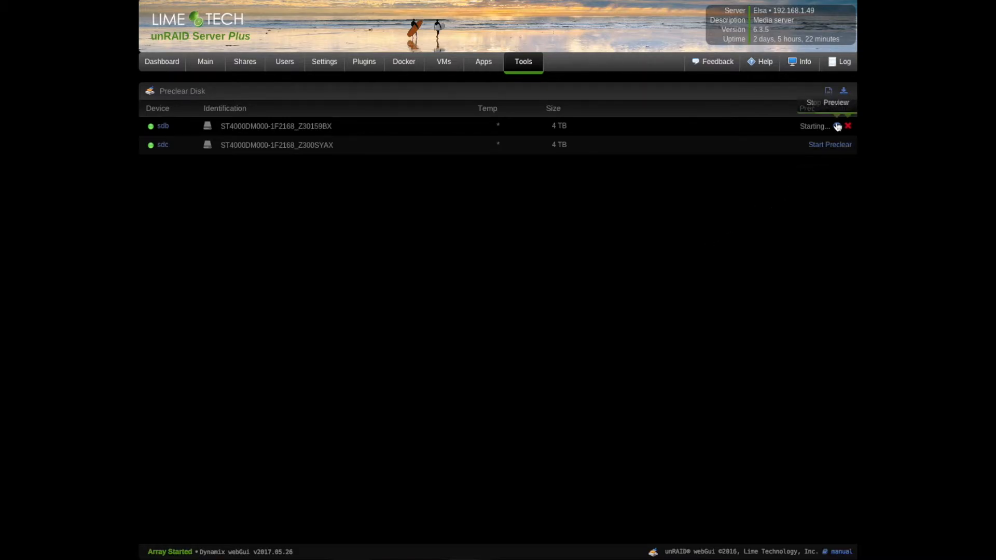
Preview sdb's live zeroing progress (15%, 167 MB/s), then close the preview
click(837, 126)
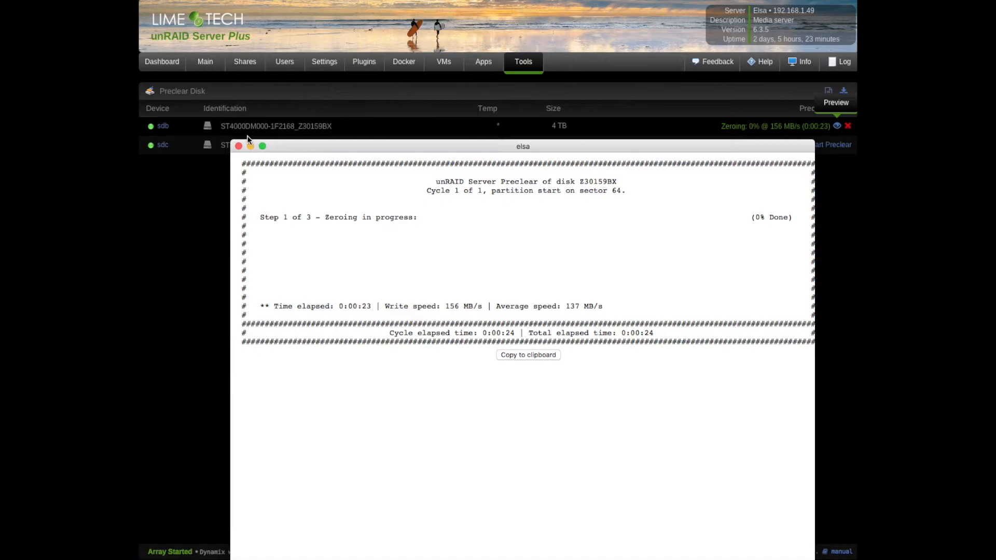
click(239, 146)
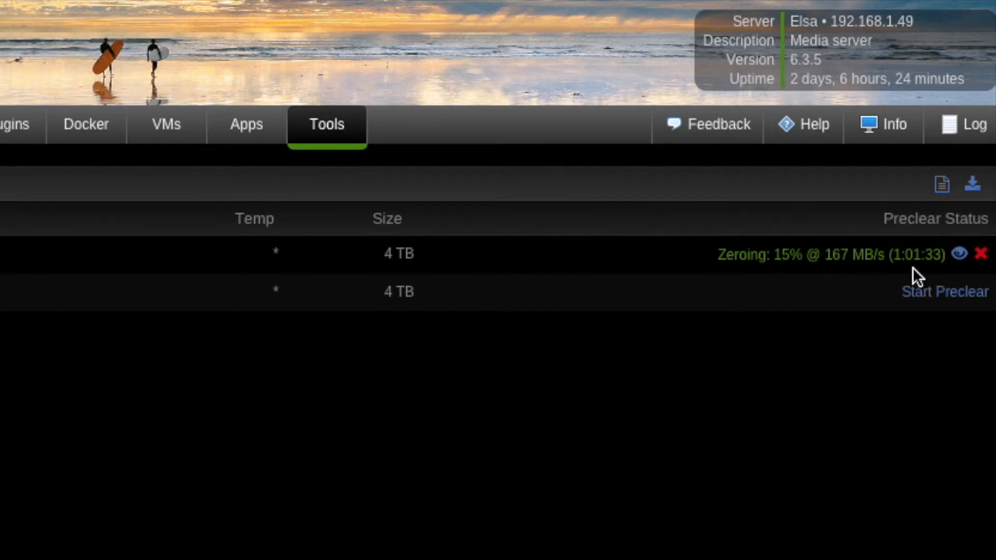
mouse_move(818, 282)
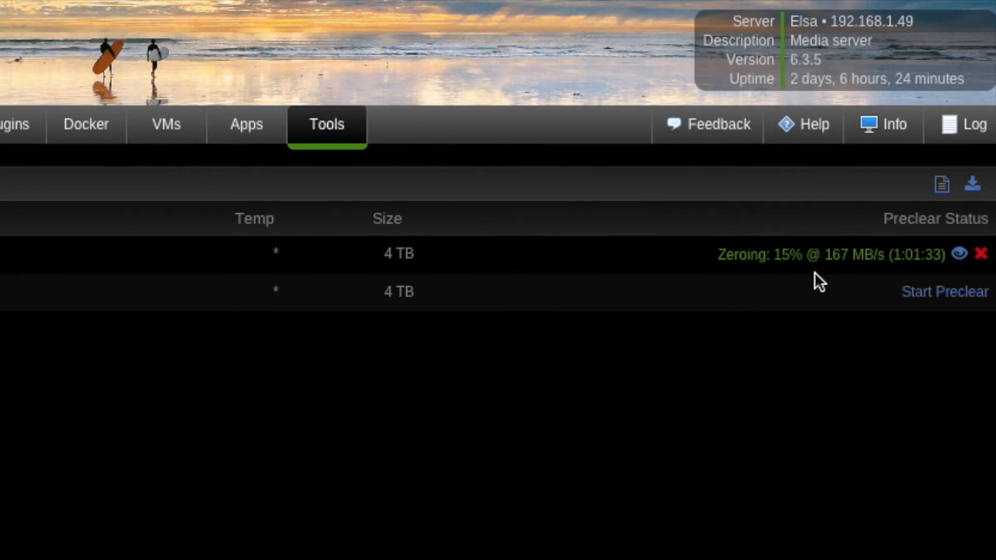
mouse_move(792, 276)
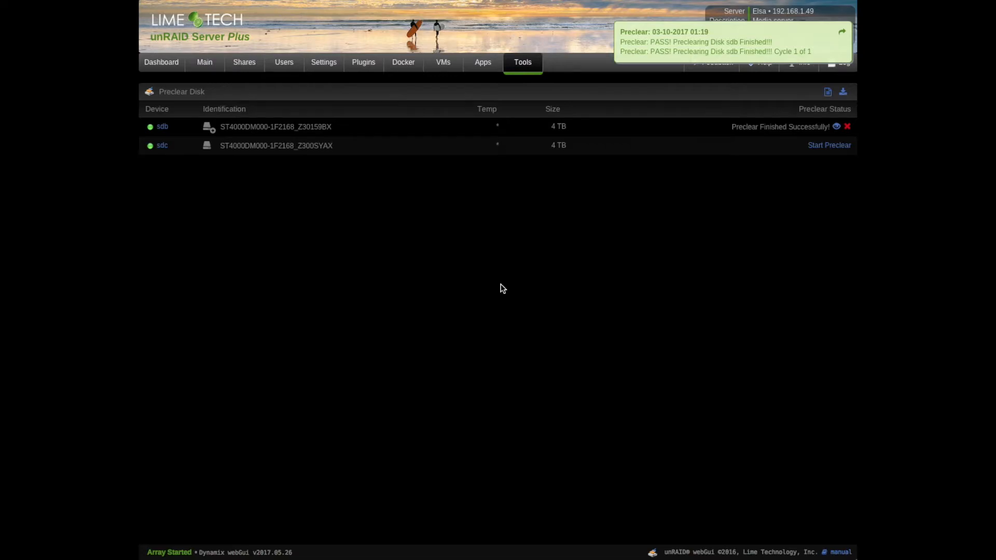
mouse_move(647, 57)
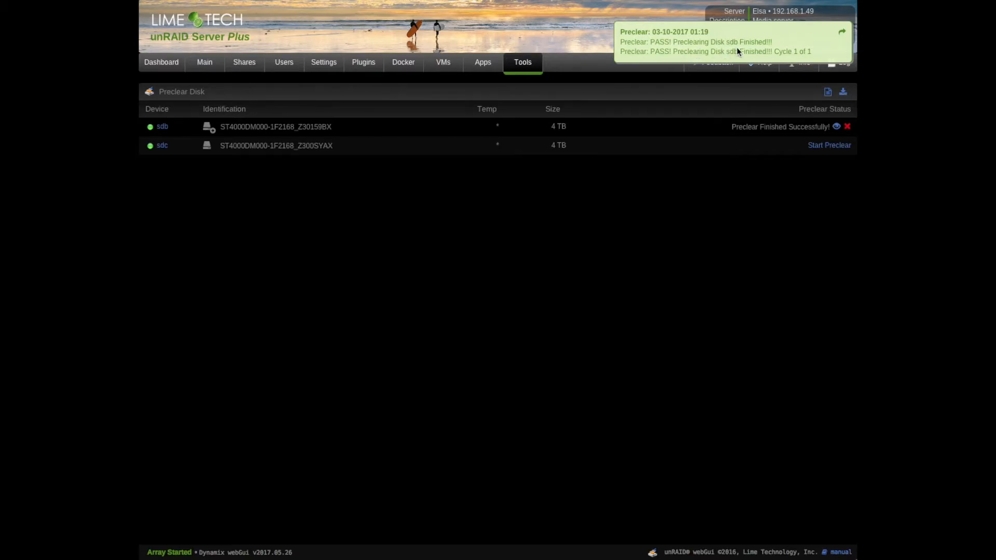
mouse_move(756, 135)
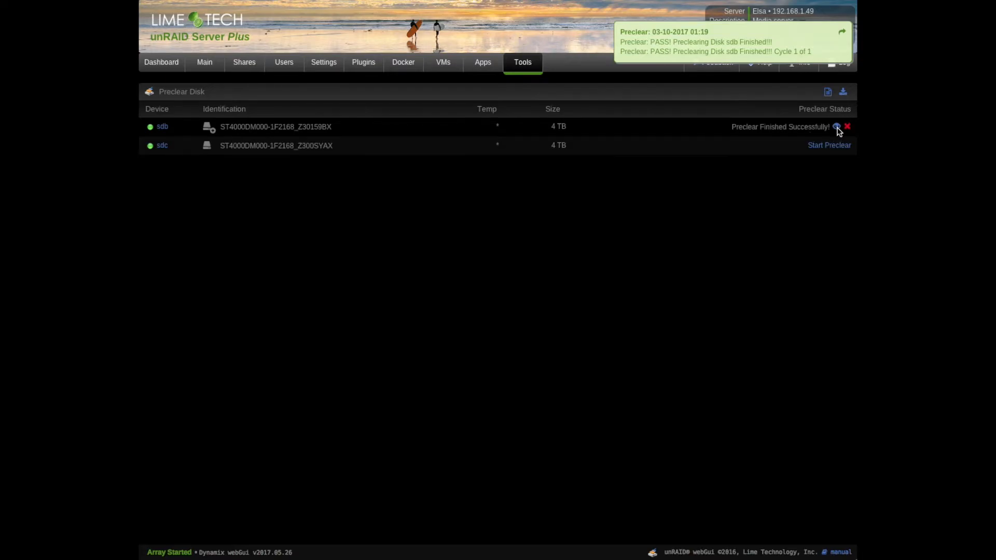
click(837, 127)
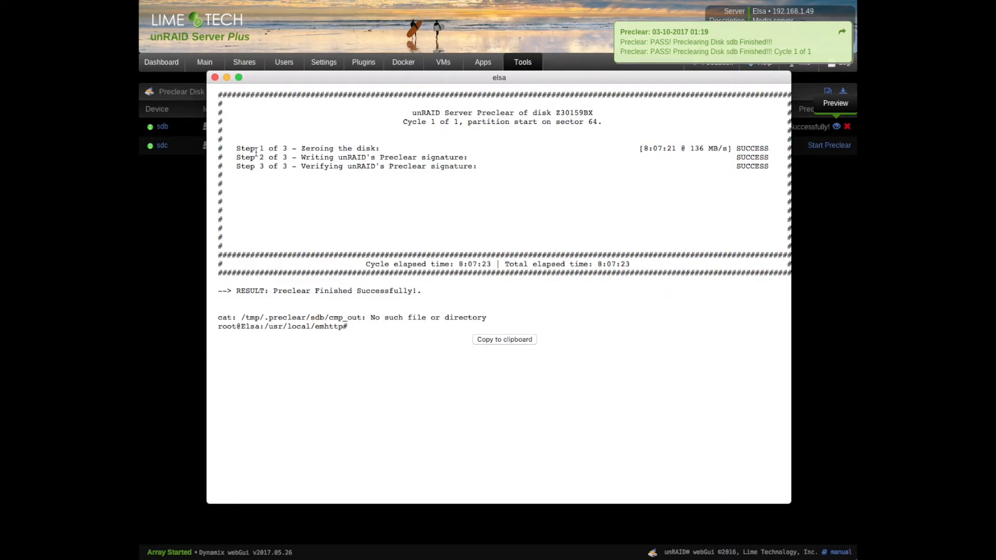
click(216, 76)
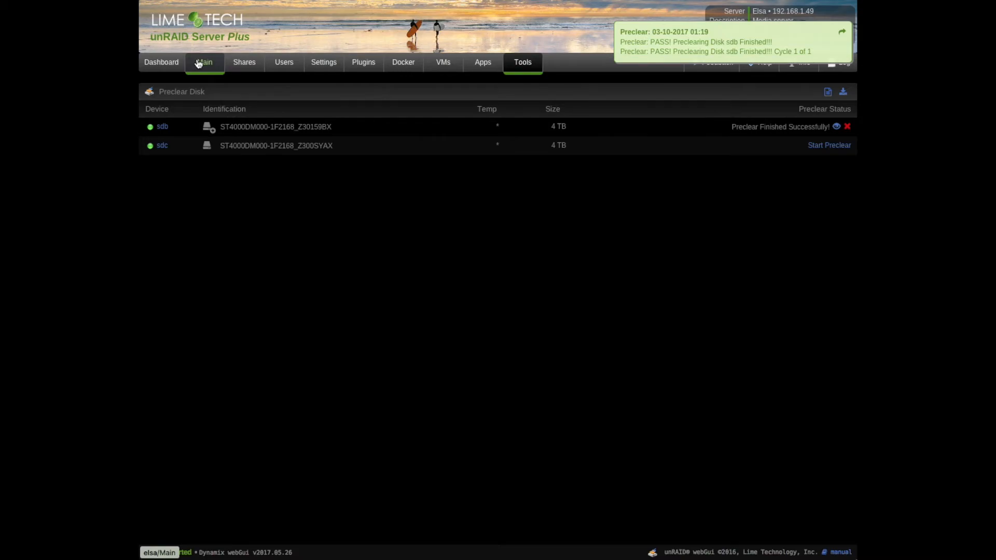
mouse_move(203, 62)
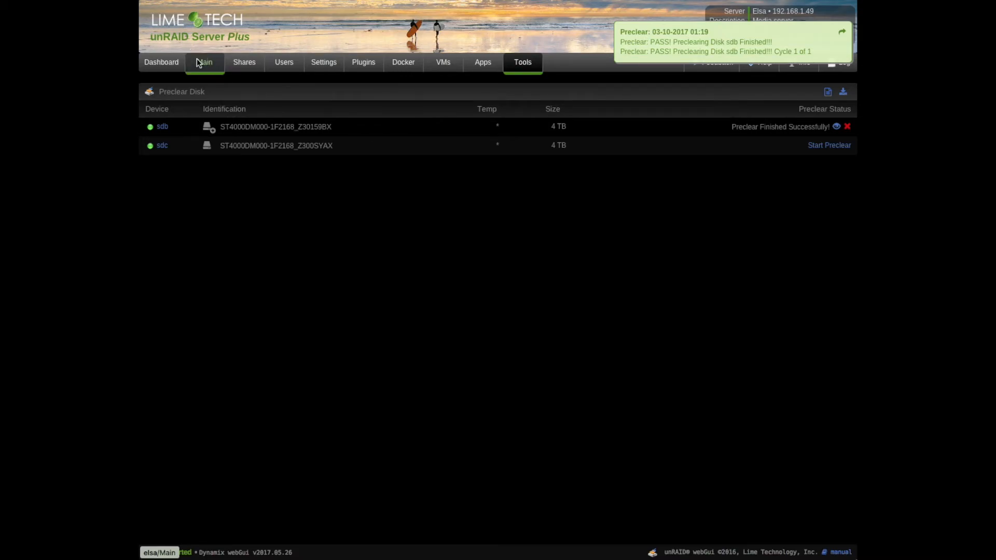
Stop the array from the Main tab and confirm with OK
click(204, 62)
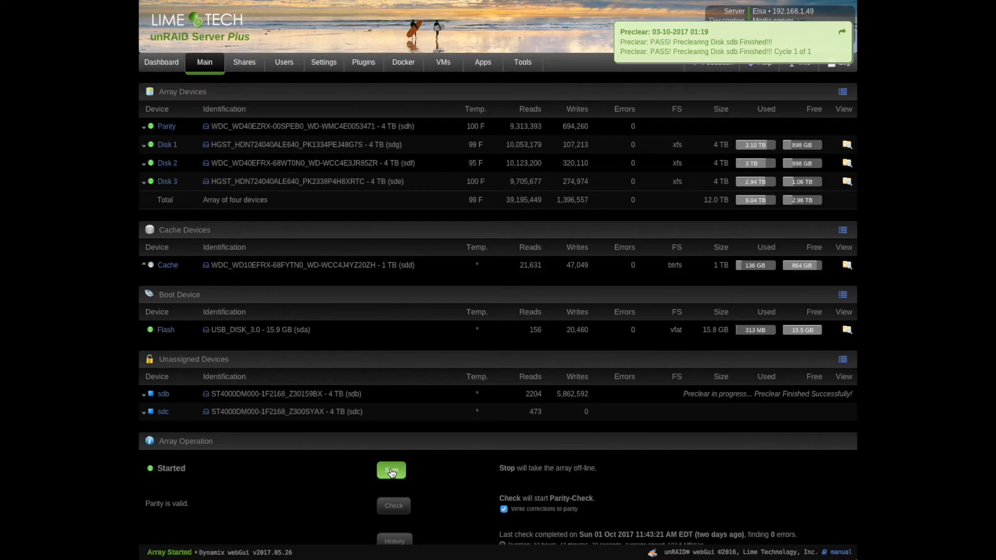
click(391, 470)
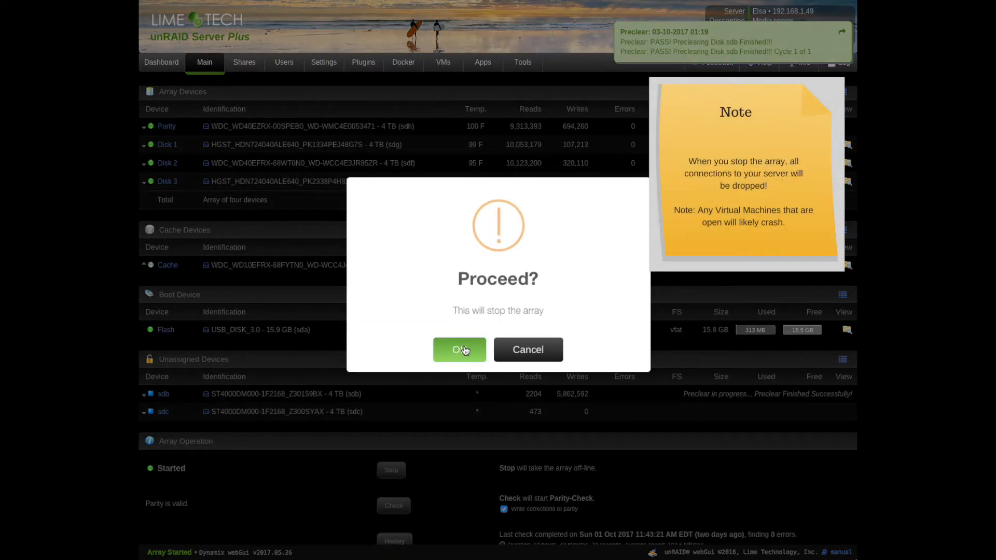
click(459, 349)
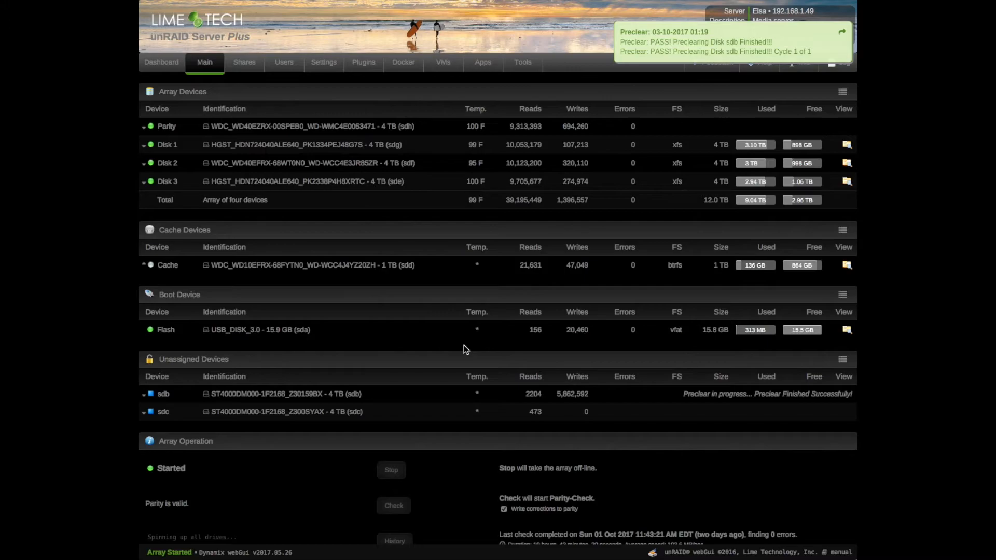
click(391, 471)
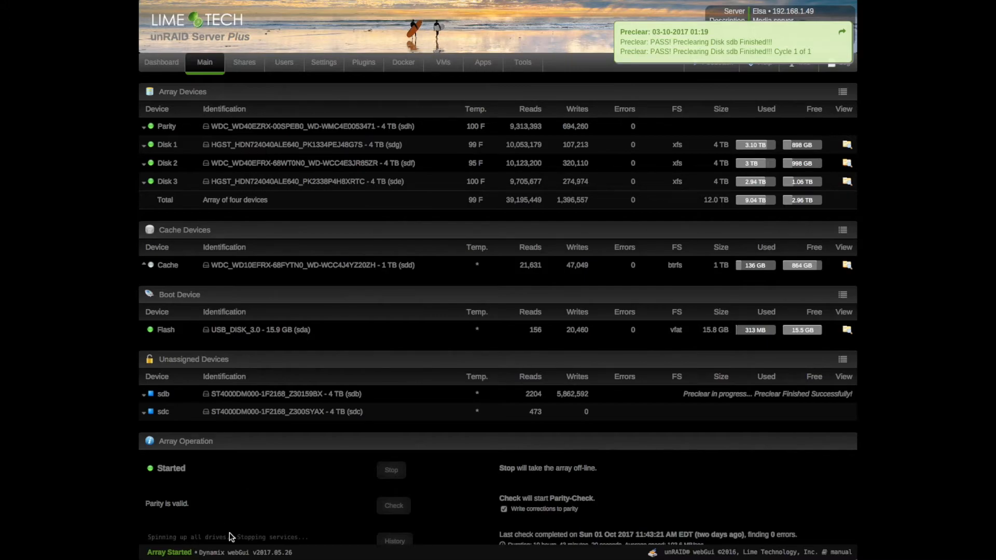
mouse_move(318, 540)
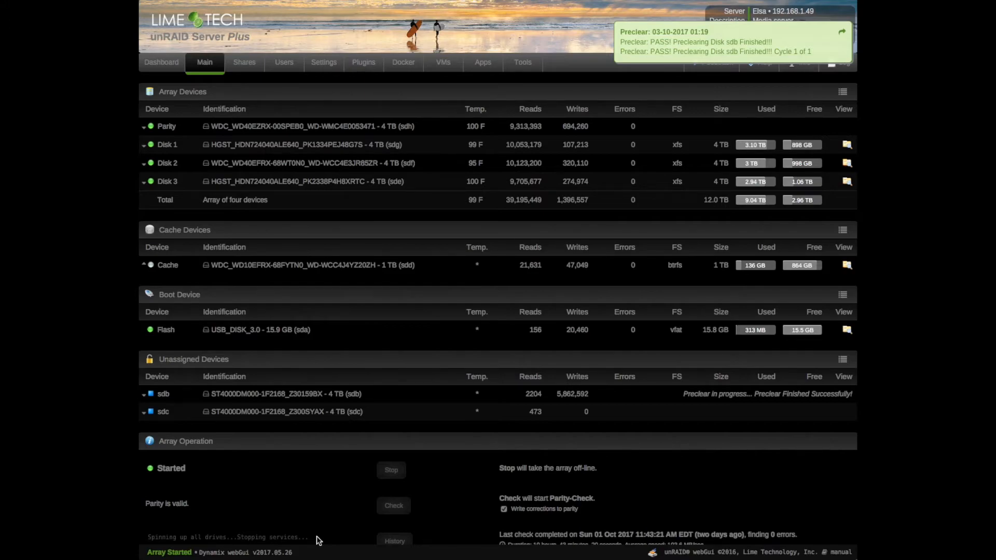
scroll(down, 3)
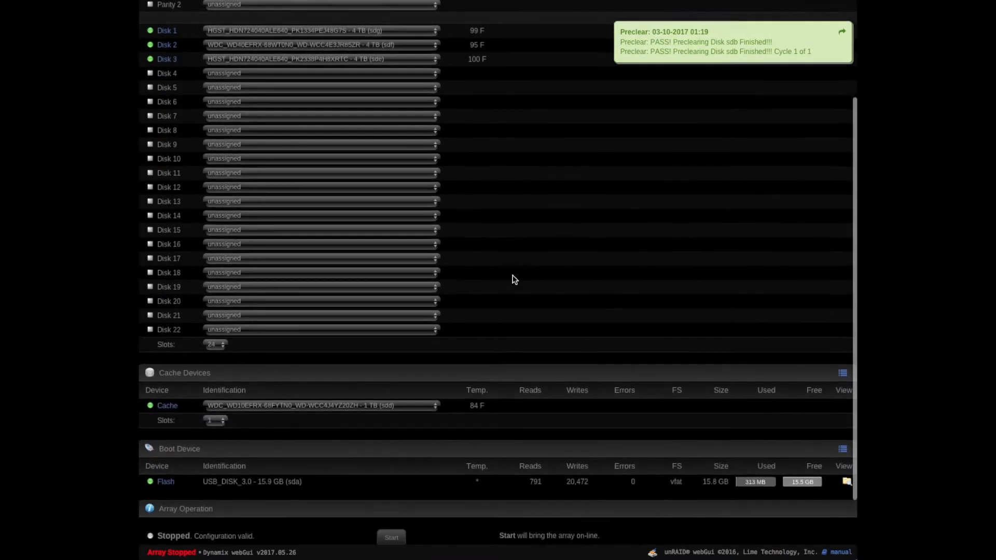
Scroll past the Disk 4 assignment of sdb down to Array Operation
scroll(down, 3)
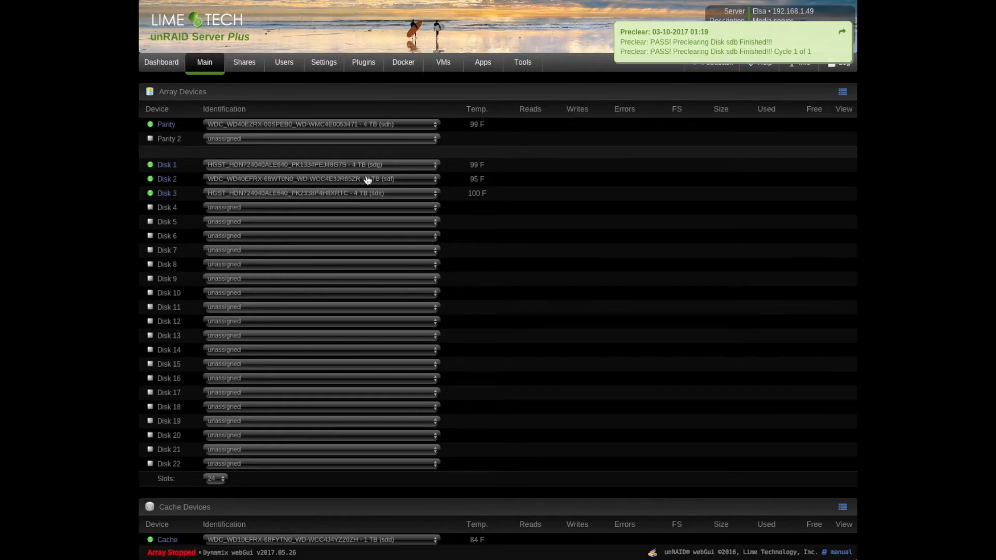
scroll(down, 3)
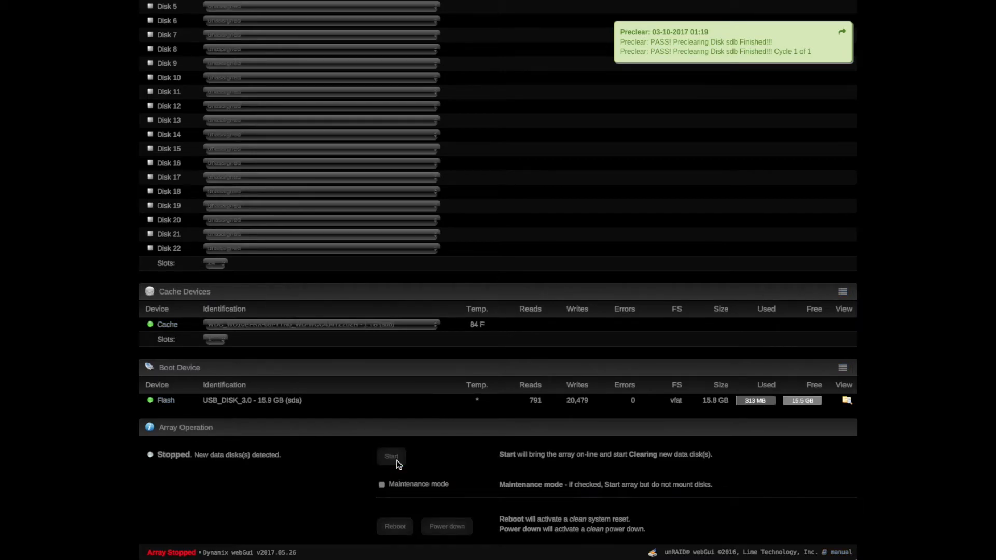
click(390, 456)
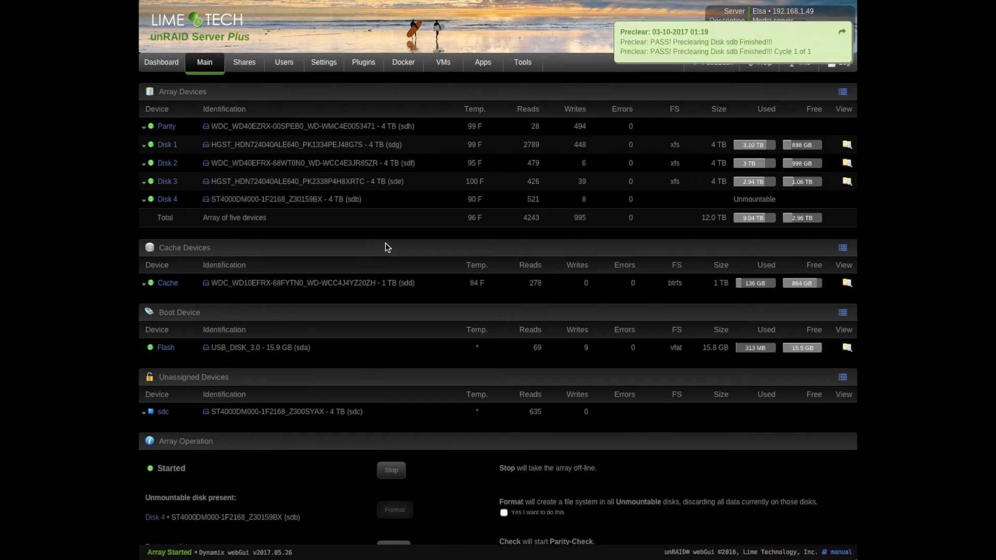
mouse_move(333, 198)
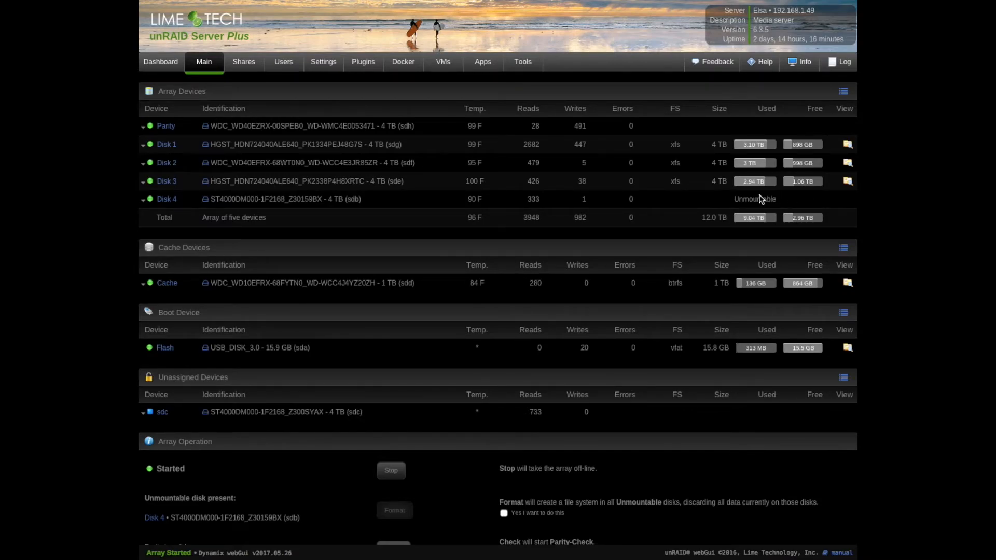
mouse_move(759, 199)
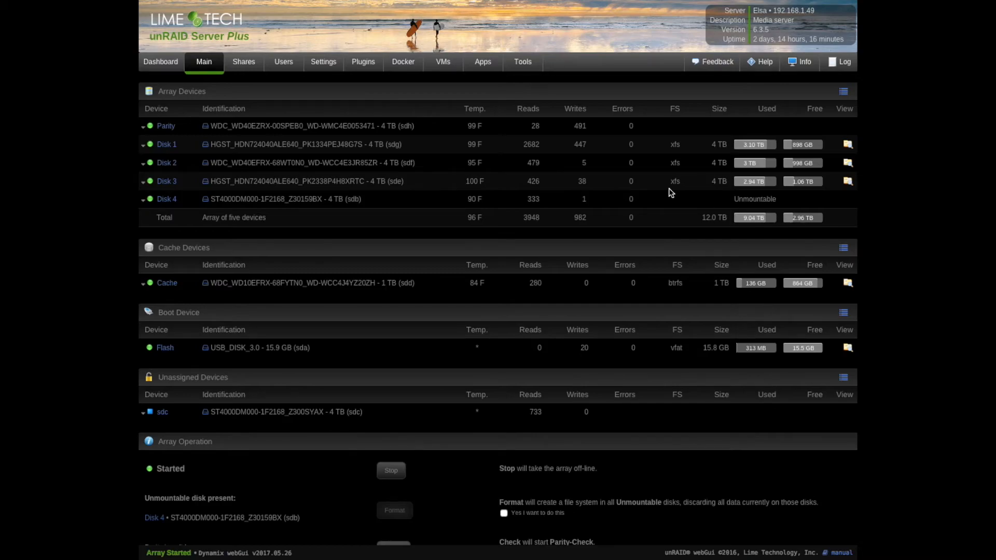
mouse_move(629, 245)
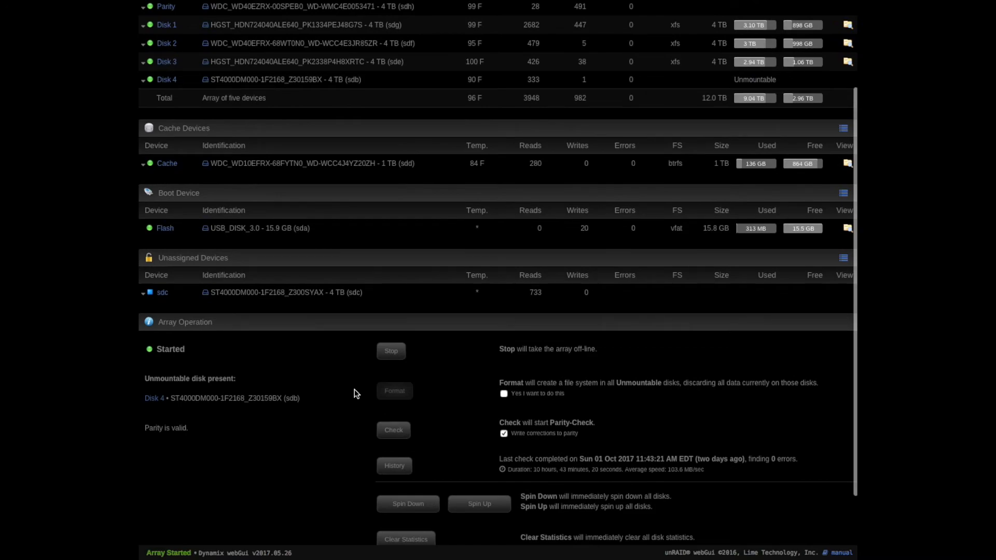
mouse_move(479, 440)
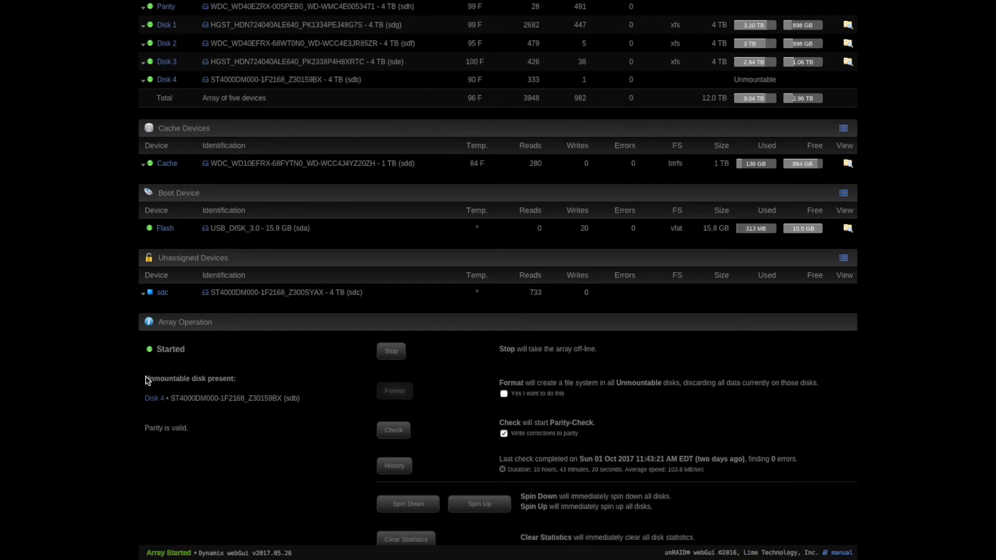
mouse_move(446, 413)
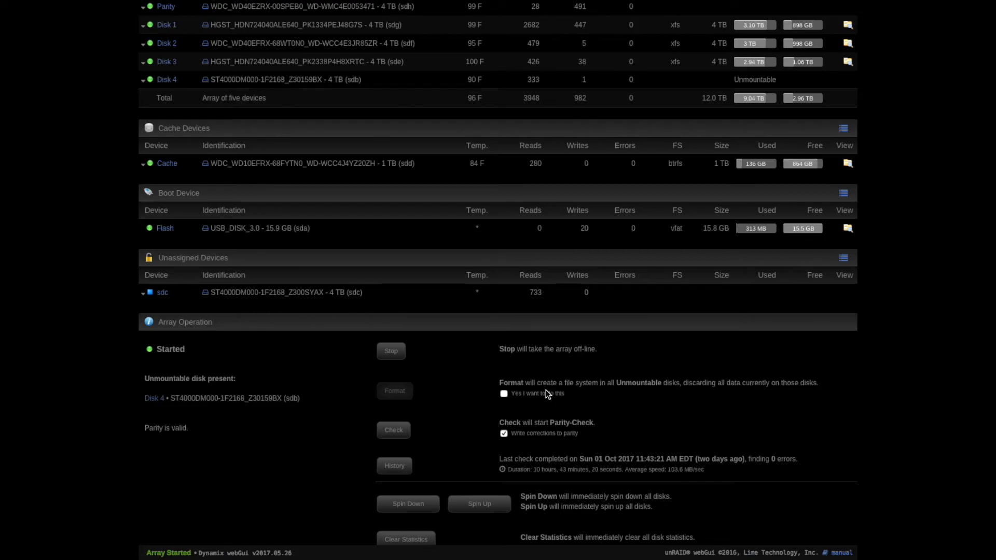
mouse_move(685, 376)
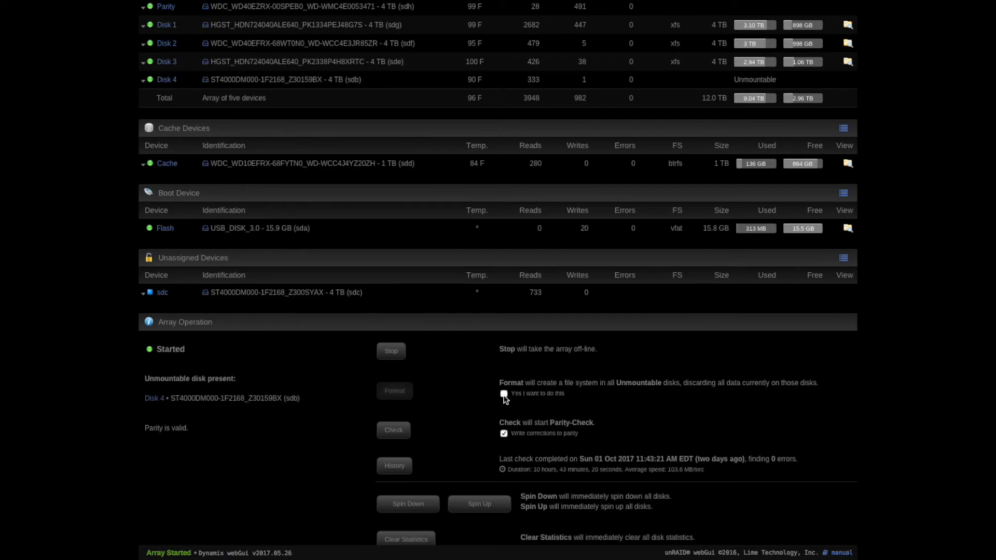
Tick 'Yes I want to do this' and format the unmountable Disk 4 as xfs
click(504, 434)
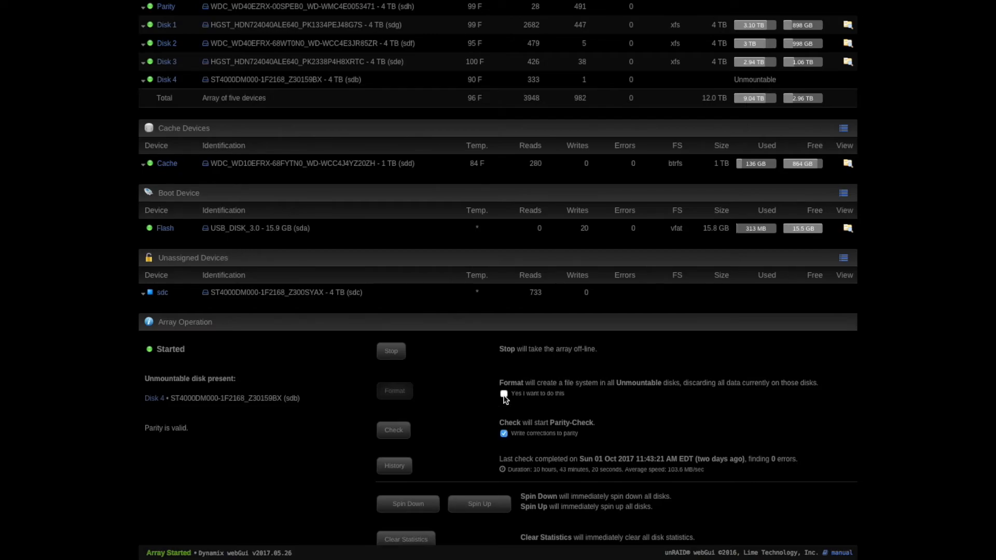
click(504, 393)
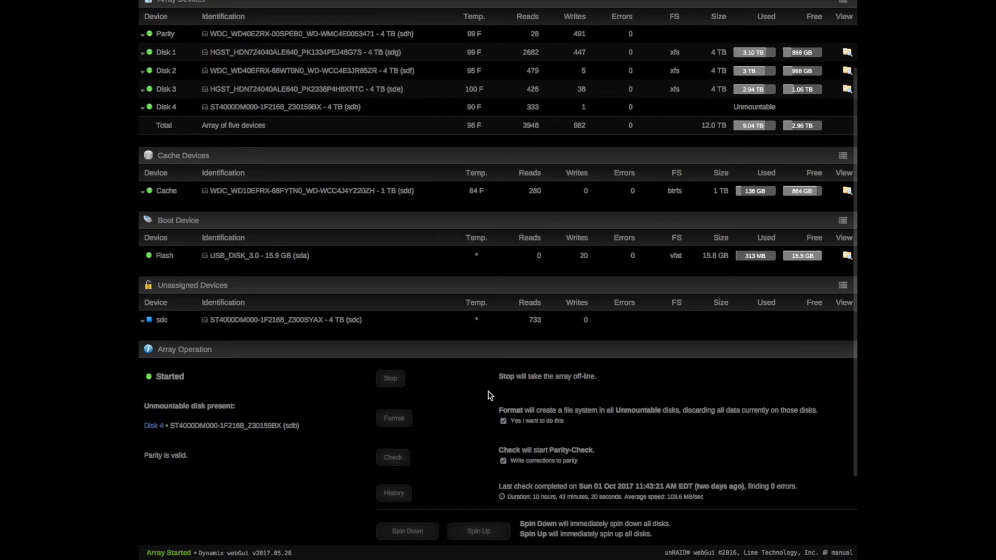
click(393, 418)
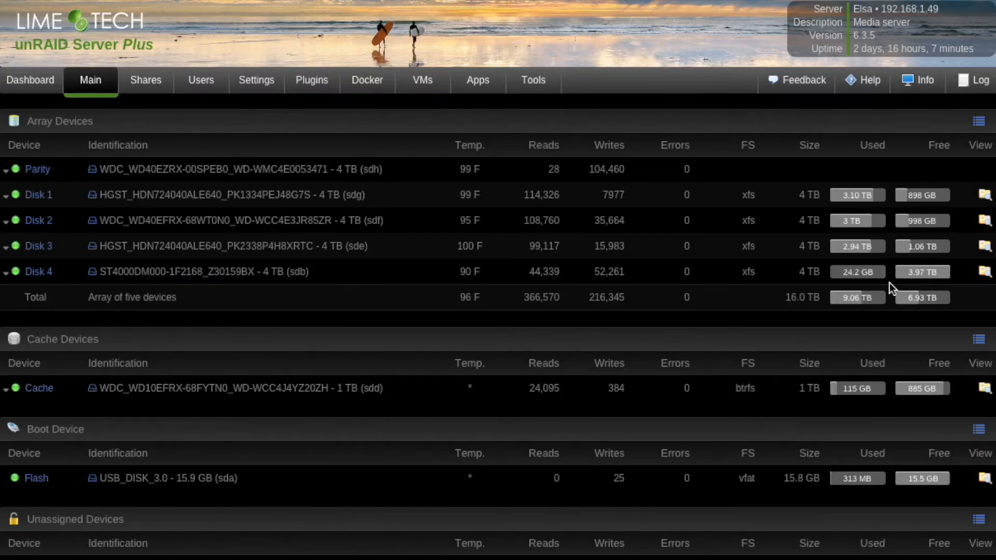
mouse_move(918, 292)
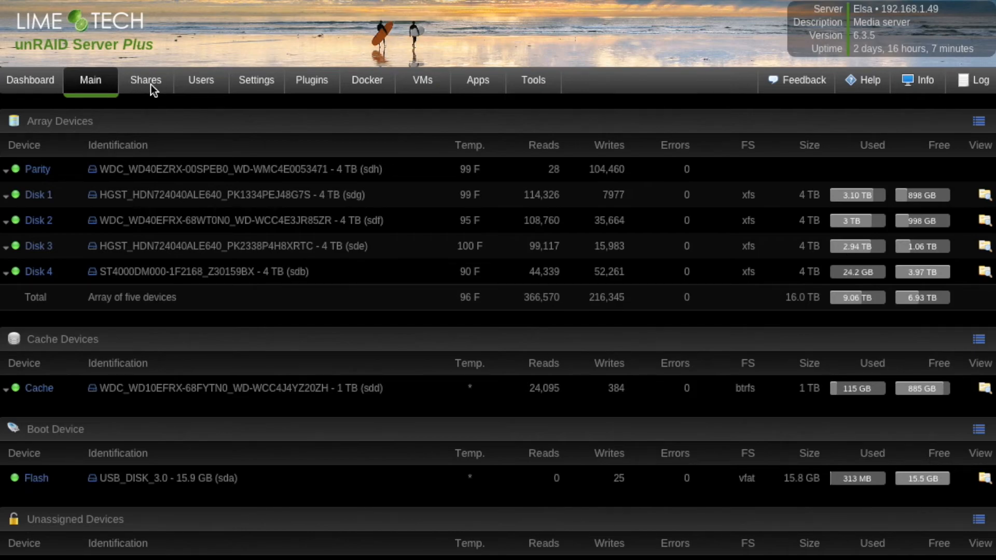
Start a new share from the Shares list and inspect the Allocation method choices
click(145, 80)
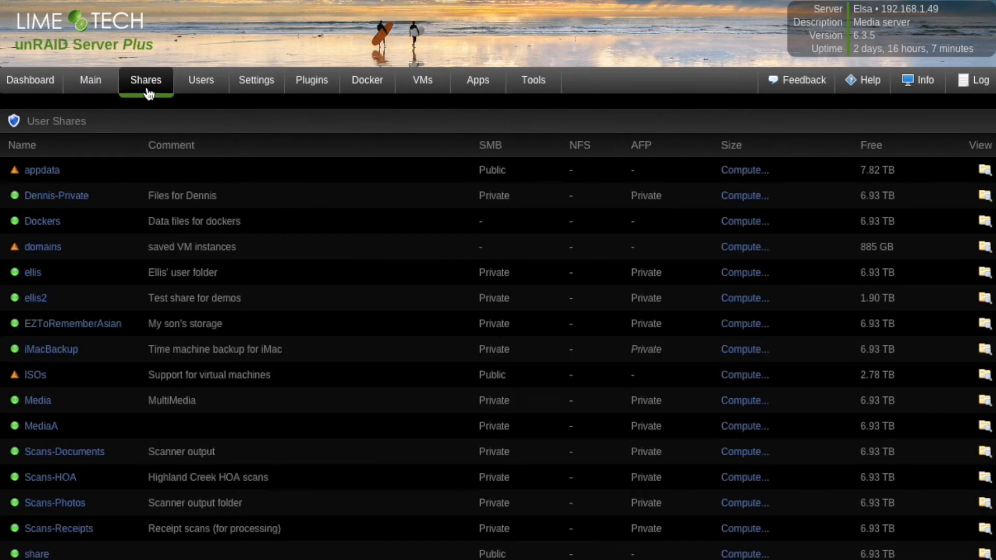
scroll(down, 3)
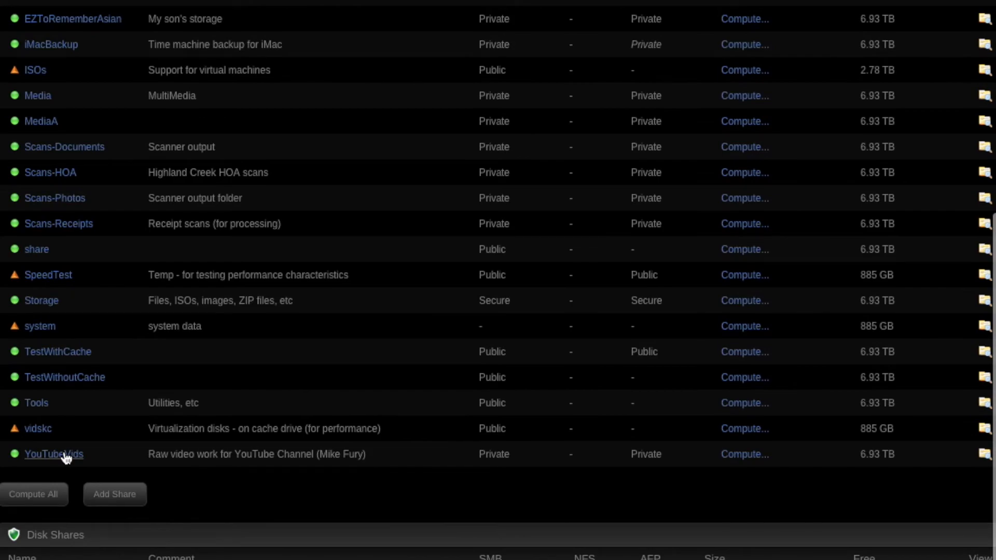
click(114, 495)
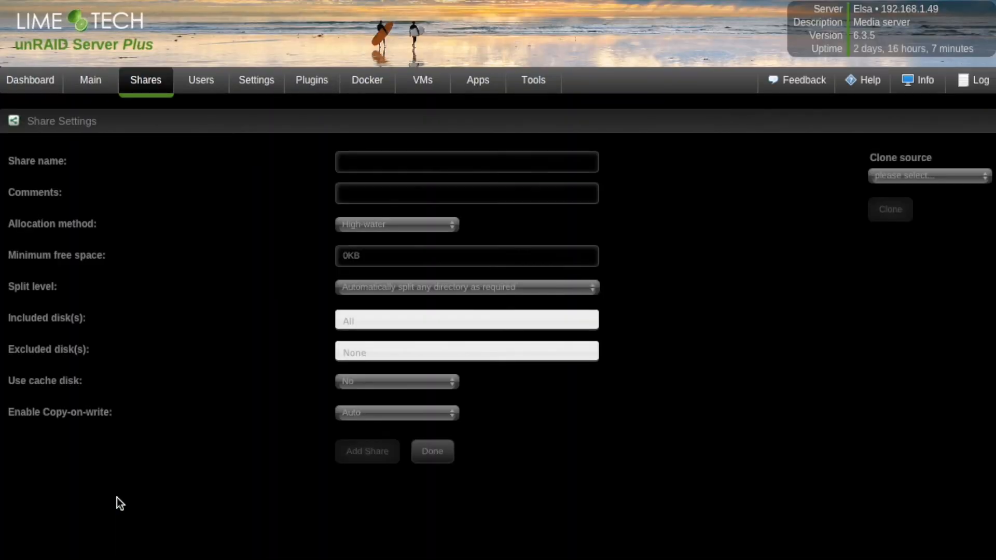
mouse_move(430, 224)
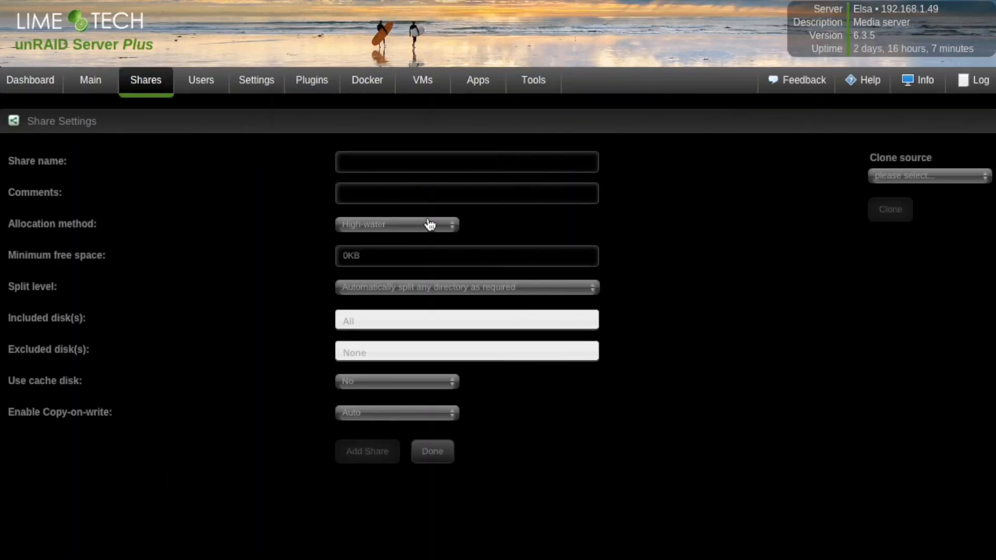
click(396, 224)
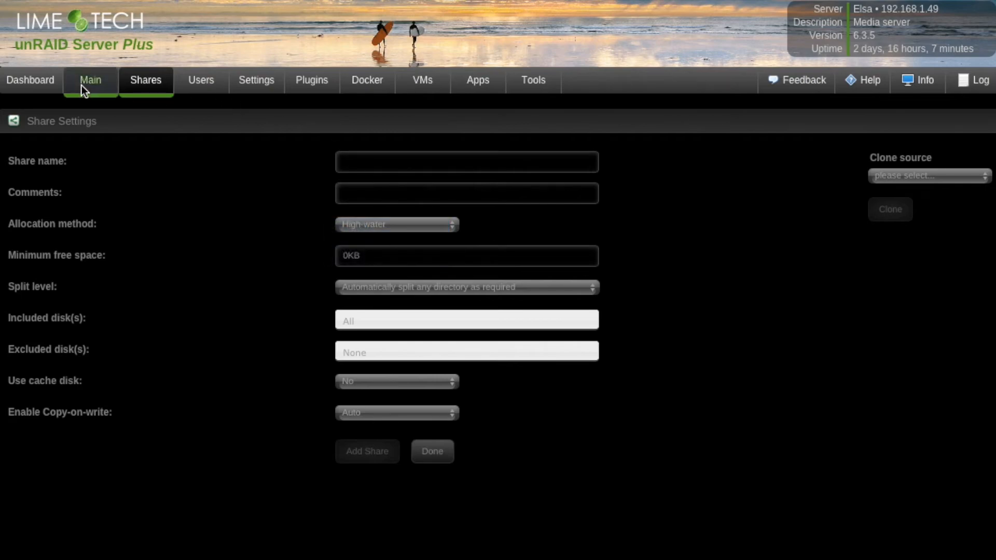
Go back to the Main page and scroll down to view Disk 4 and sdc
click(91, 80)
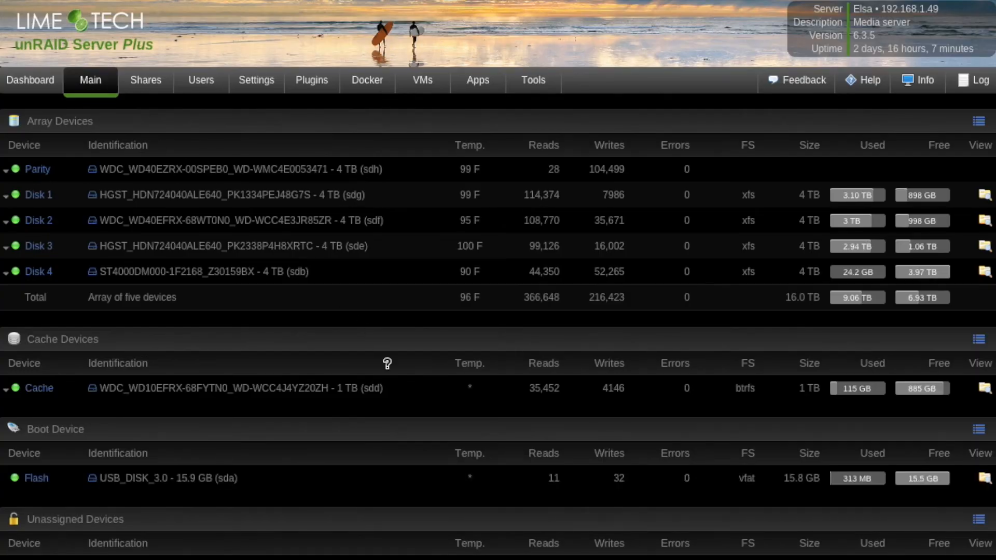
scroll(down, 3)
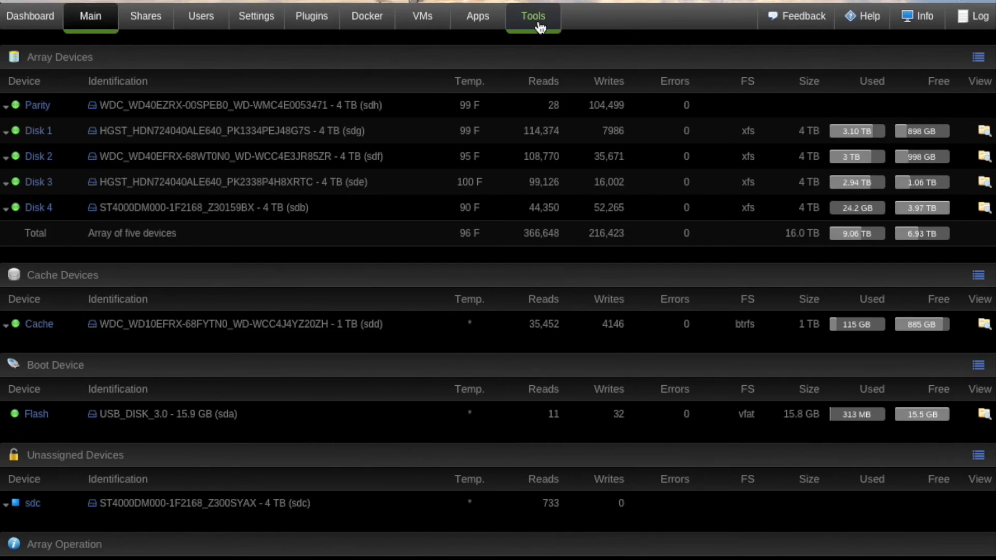
Browse the Installed Plugins list under Tools, Plugins, then revisit Tools
click(533, 16)
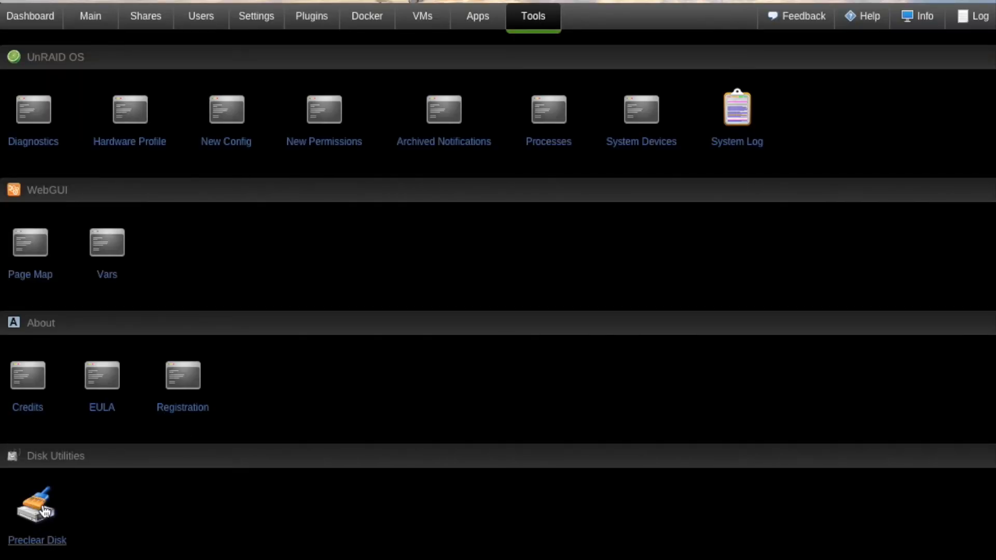
mouse_move(346, 66)
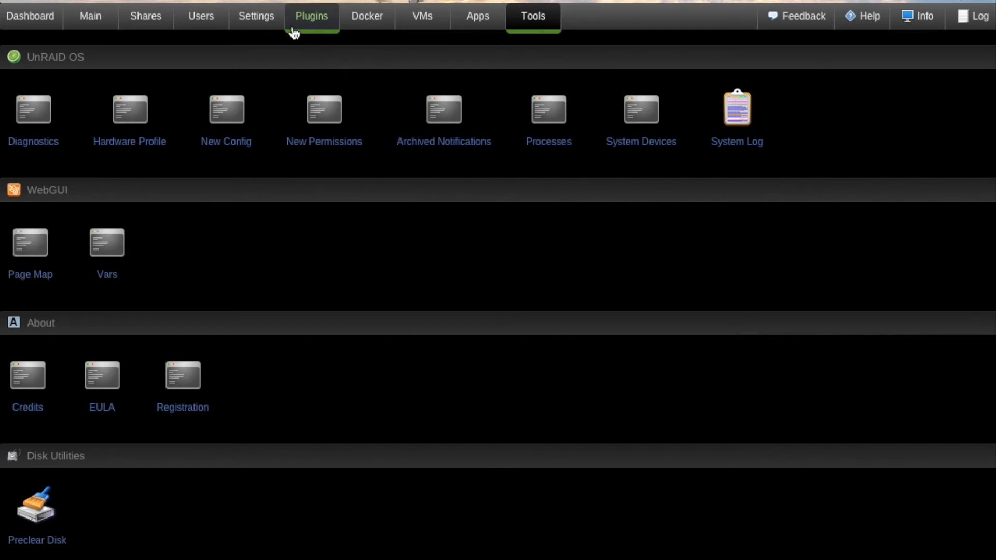
click(311, 16)
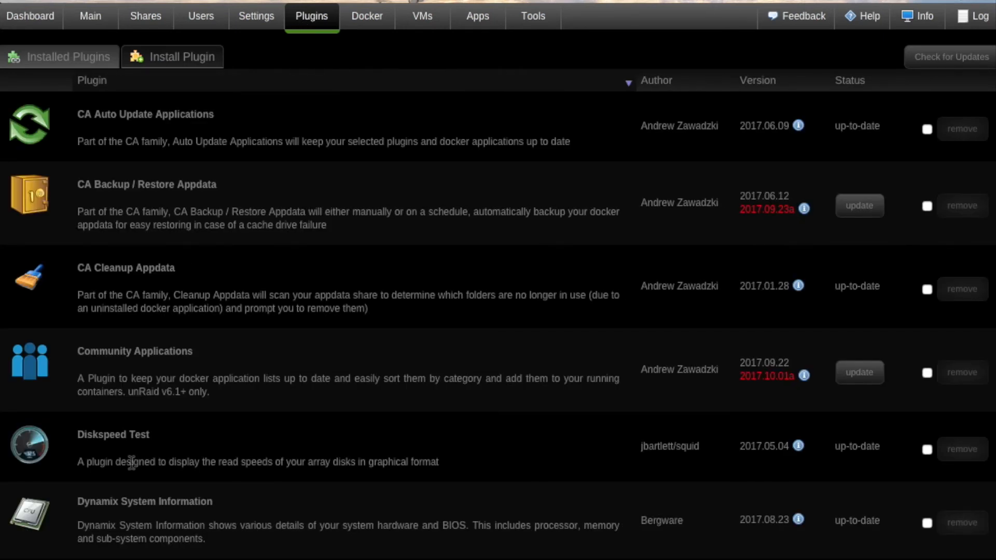
scroll(down, 3)
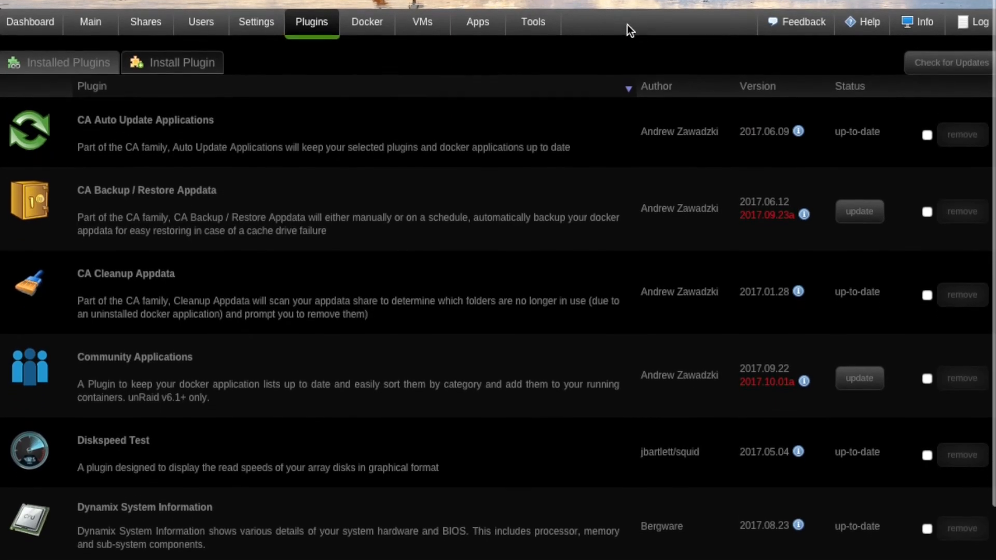
click(532, 22)
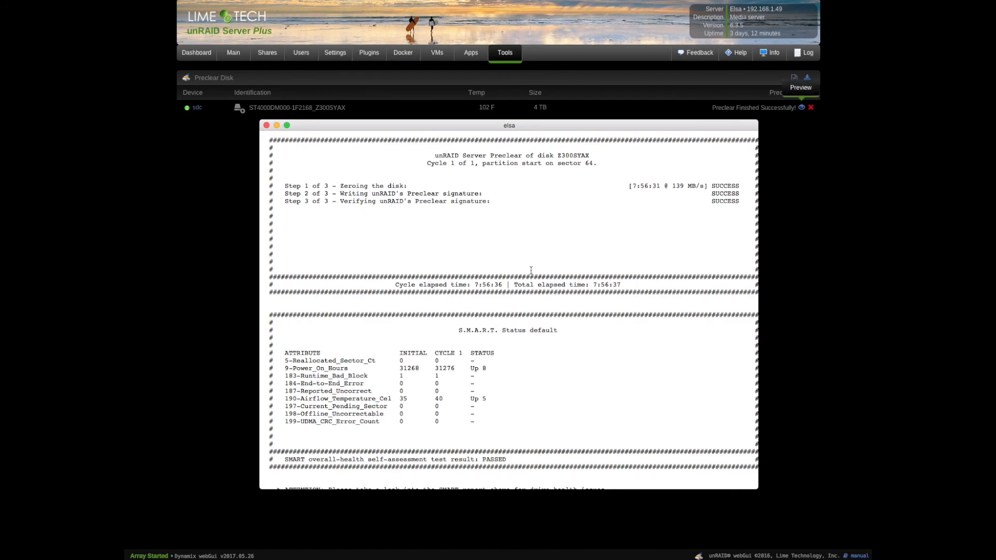
mouse_move(455, 309)
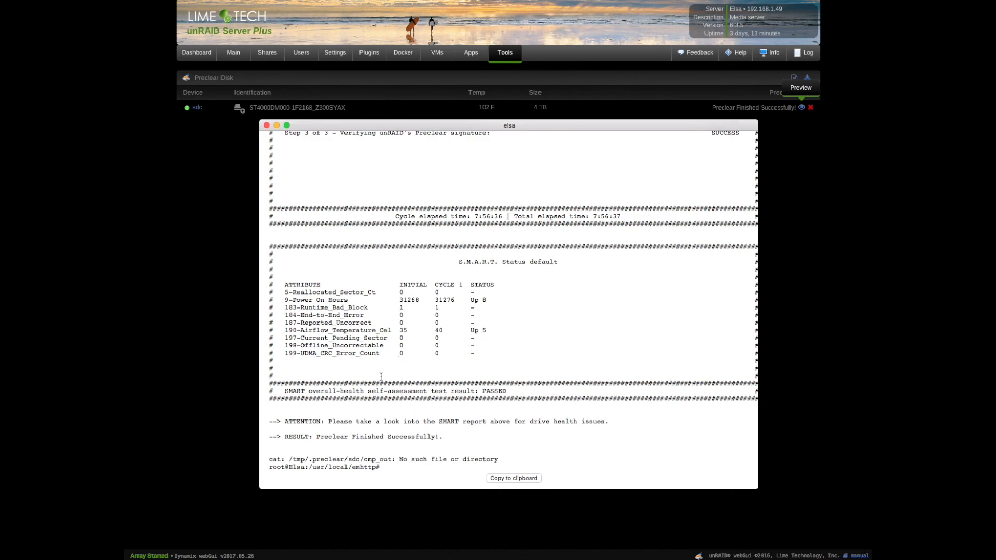
mouse_move(379, 430)
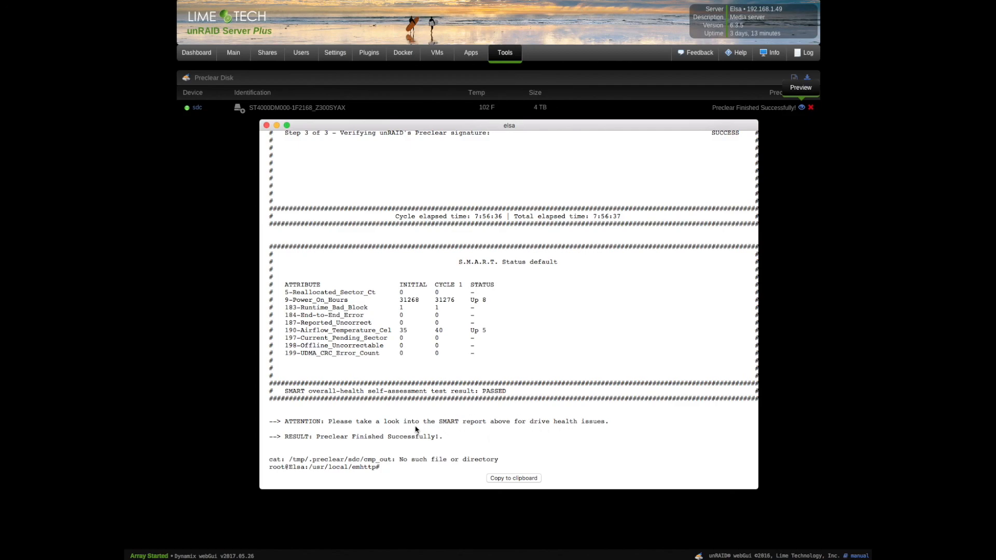
mouse_move(462, 326)
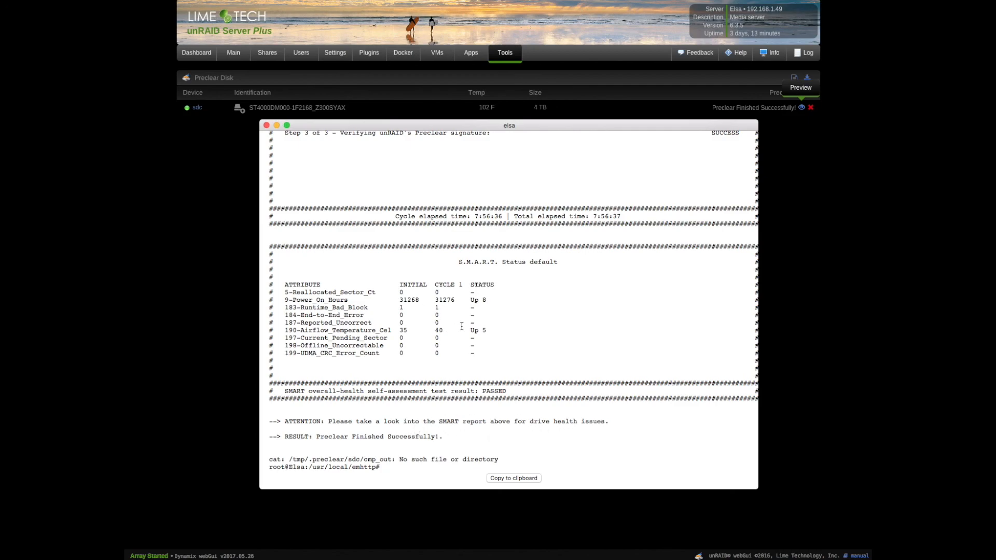